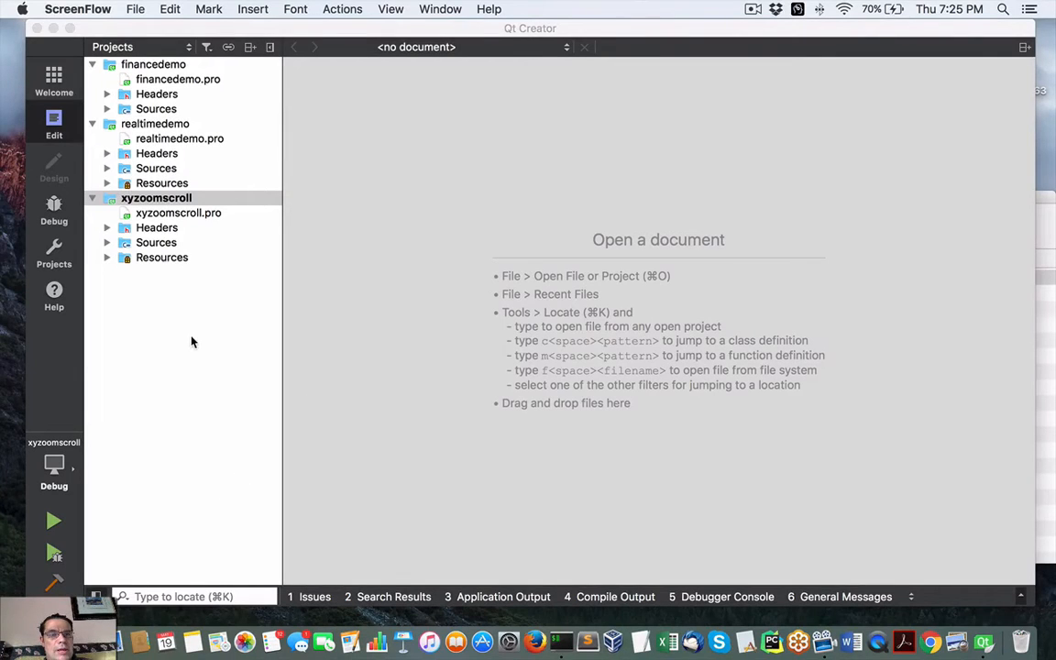
# Step: Open the ChartDirector folder in Downloads, then select the xyzoomscroll and financedemo projects
pyautogui.click(450, 183)
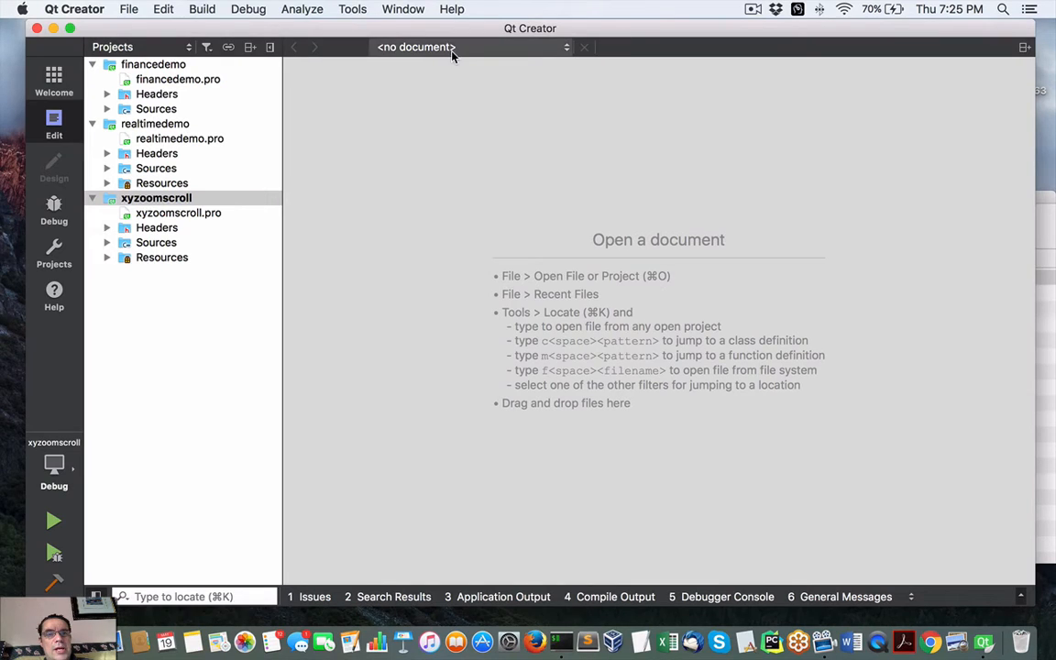
pyautogui.moveTo(550, 46)
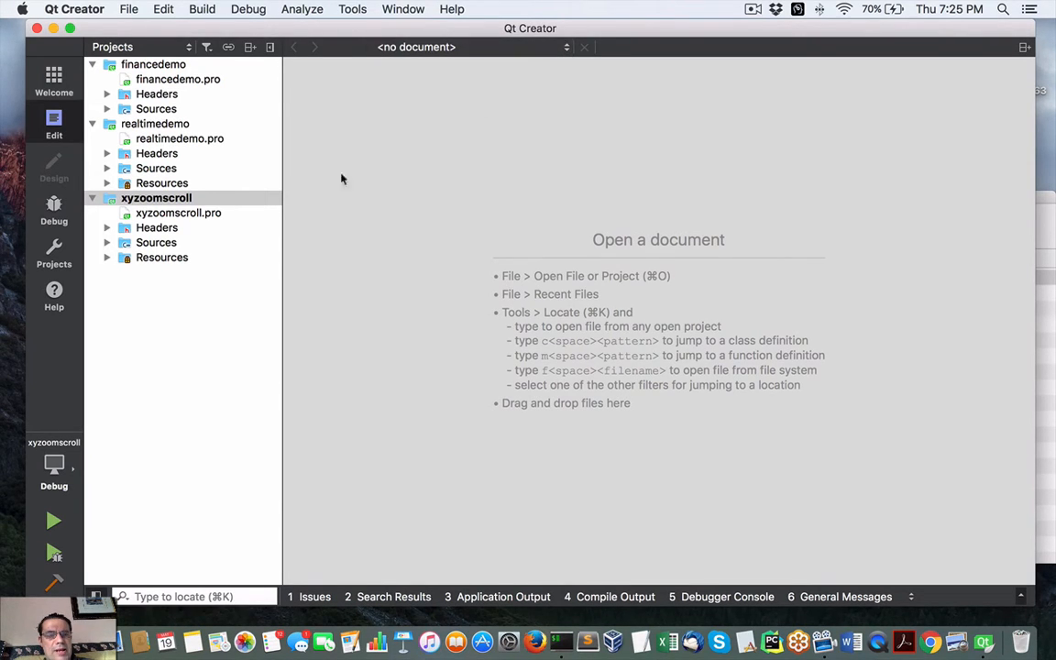
pyautogui.moveTo(266, 386)
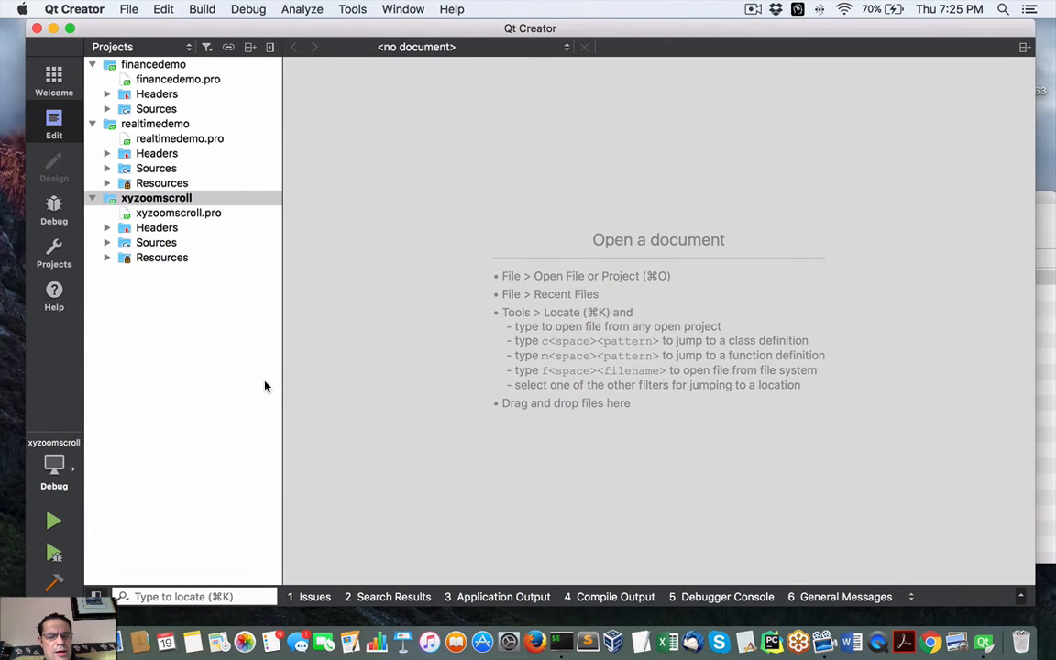
pyautogui.moveTo(163, 112)
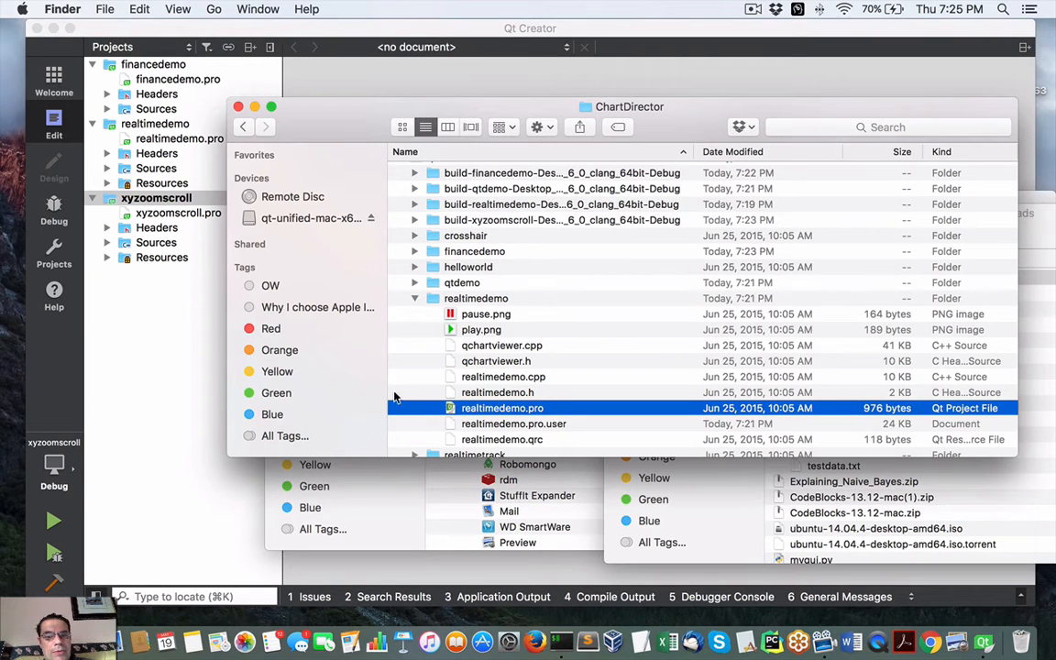
pyautogui.scroll(3)
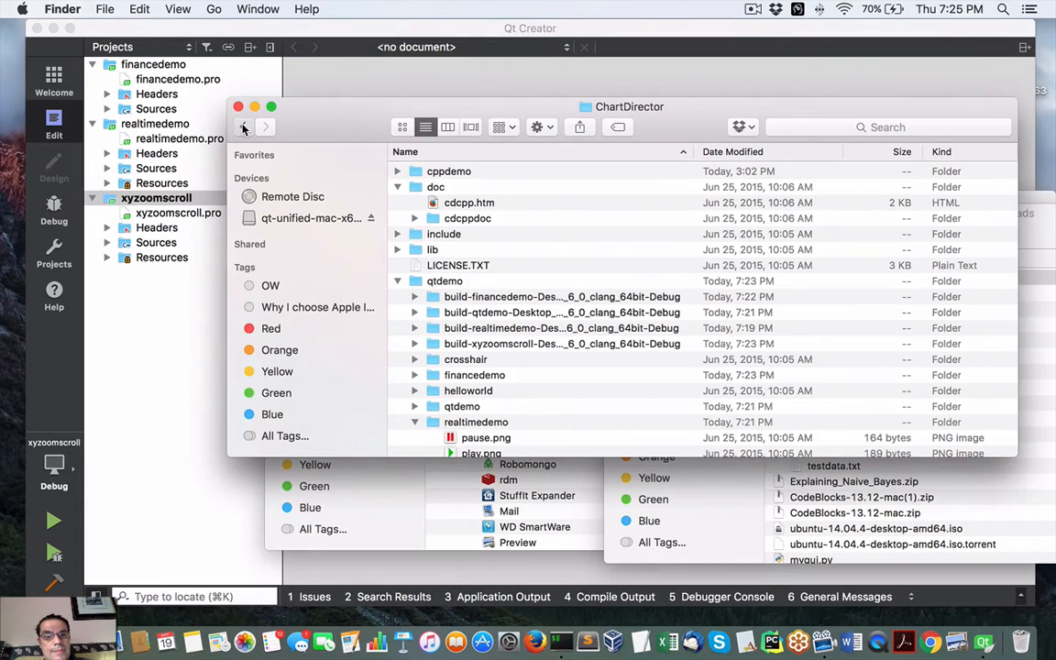
pyautogui.click(243, 126)
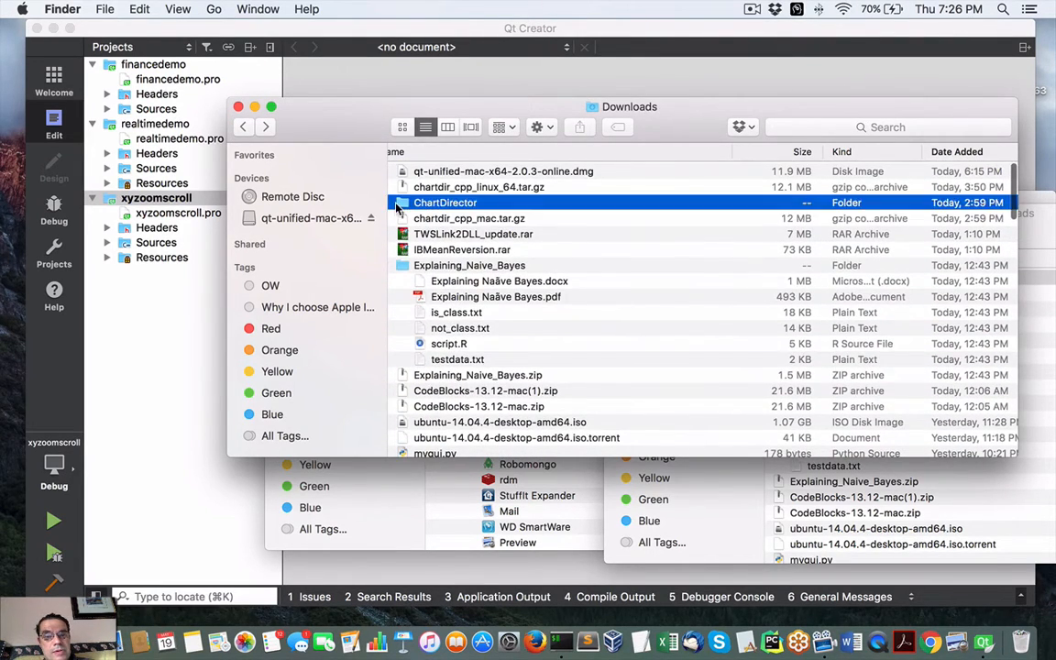
pyautogui.doubleClick(446, 203)
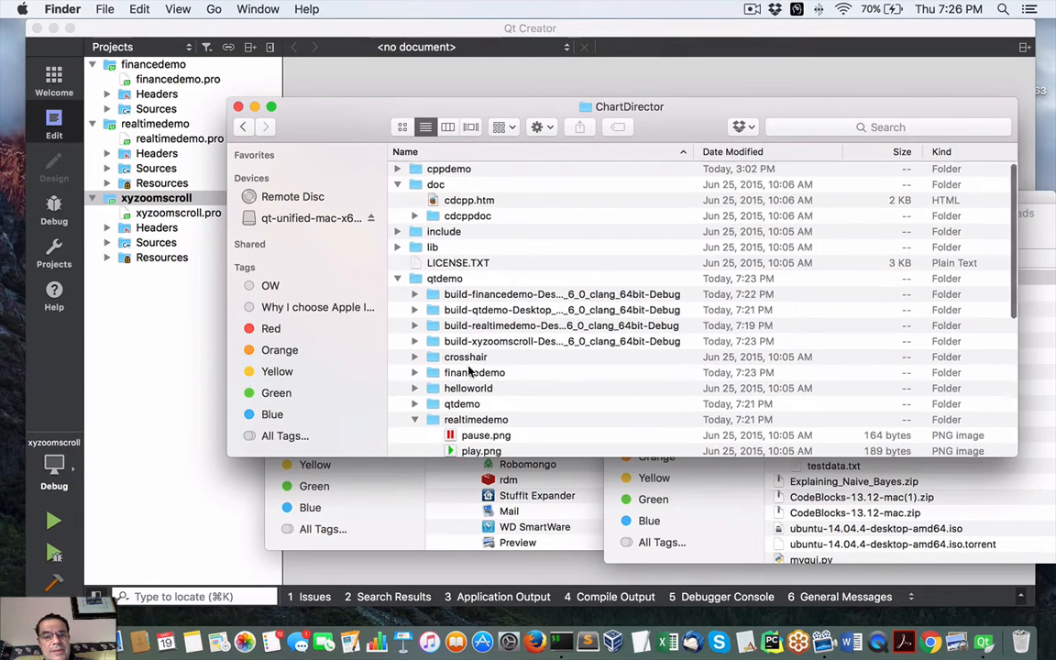
pyautogui.scroll(-3)
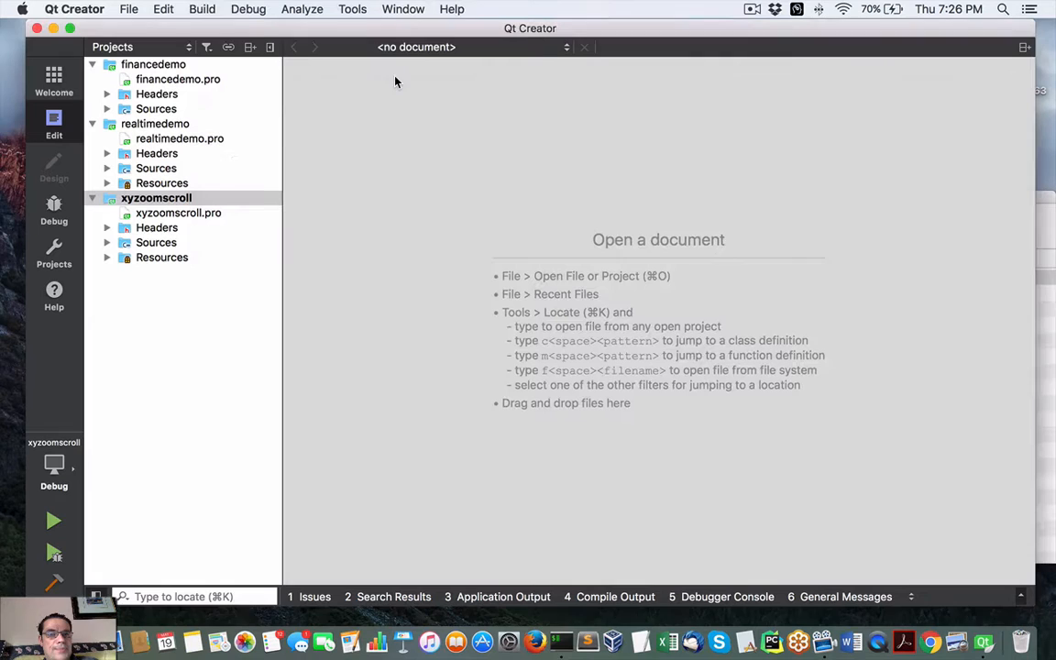
pyautogui.moveTo(297, 441)
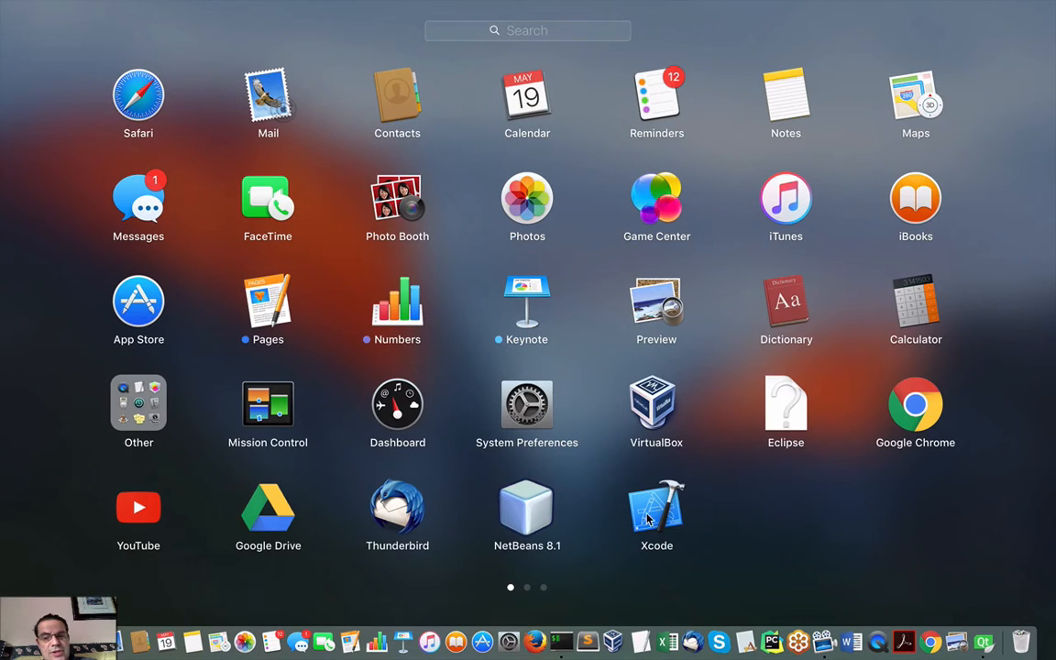
pyautogui.moveTo(655, 518)
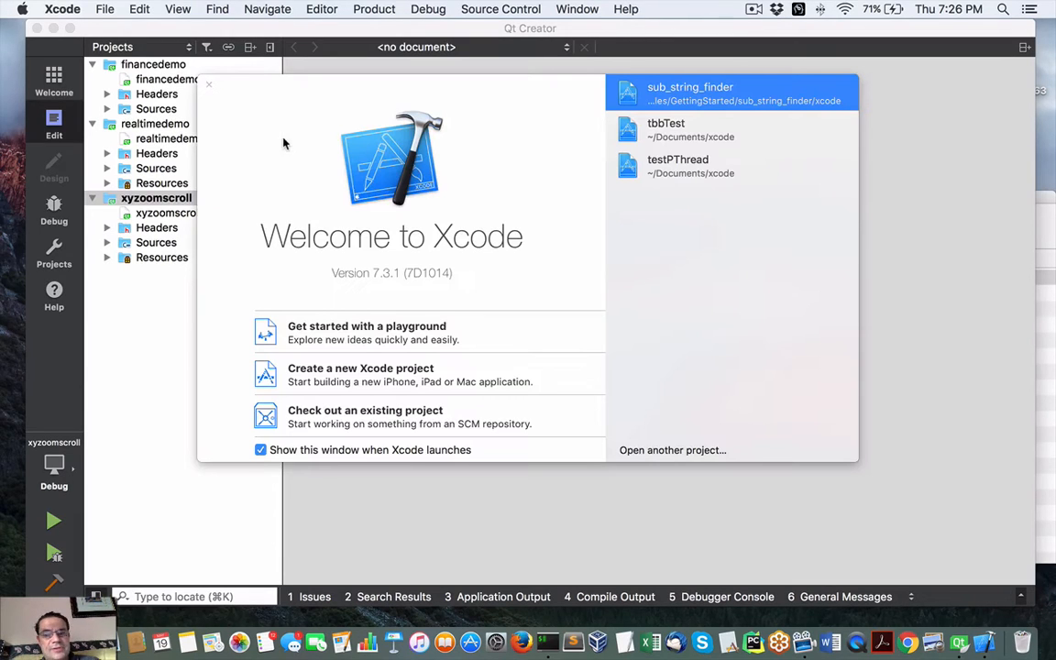
pyautogui.moveTo(503, 191)
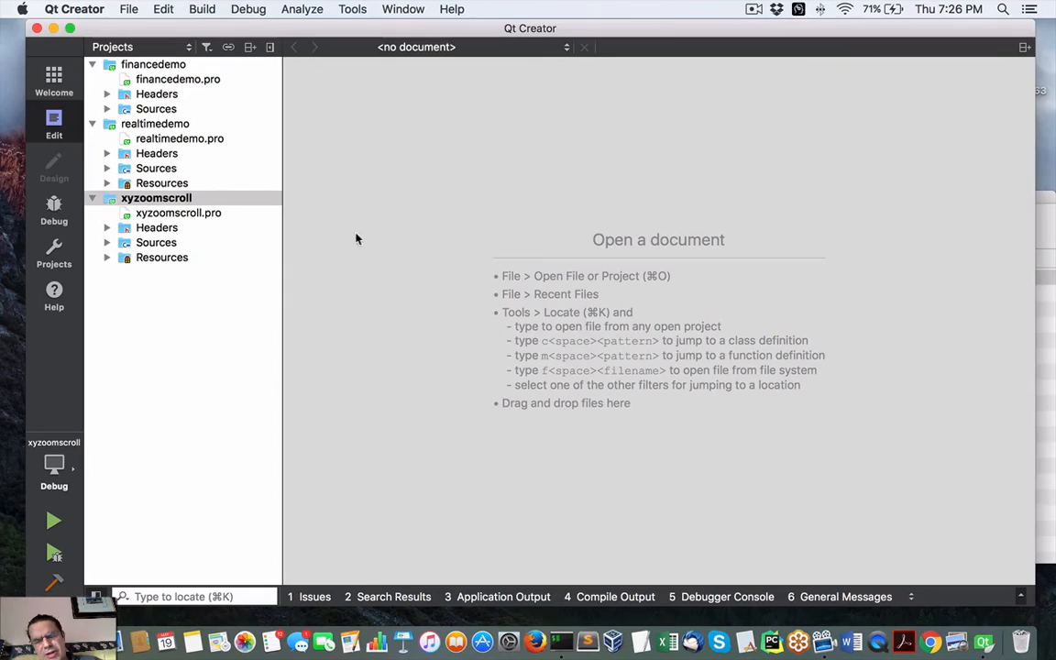
pyautogui.moveTo(705, 444)
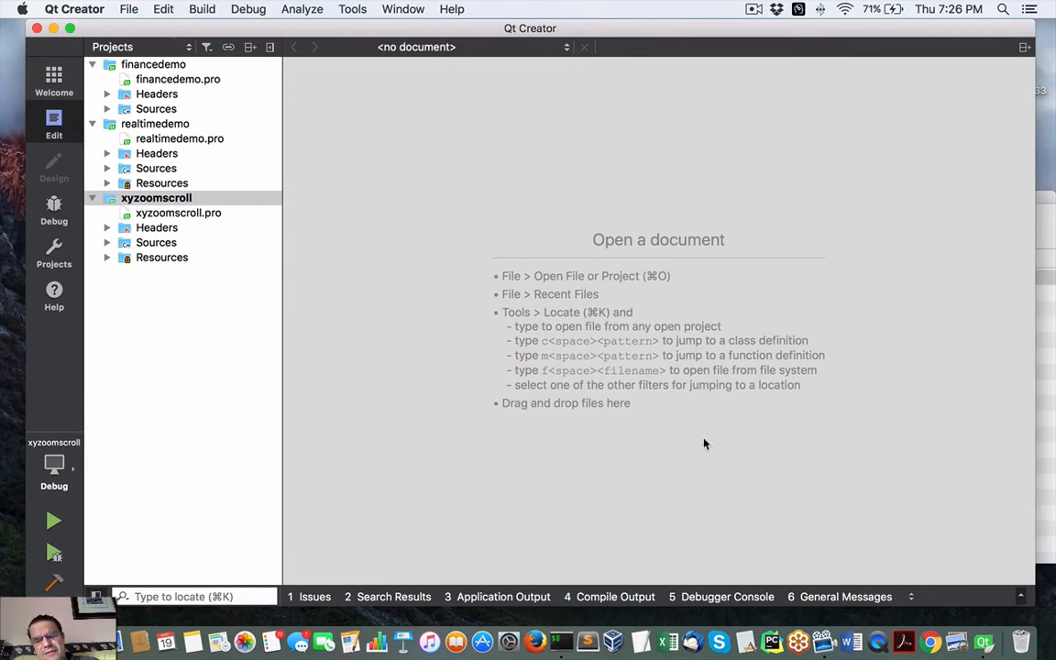
pyautogui.moveTo(151, 219)
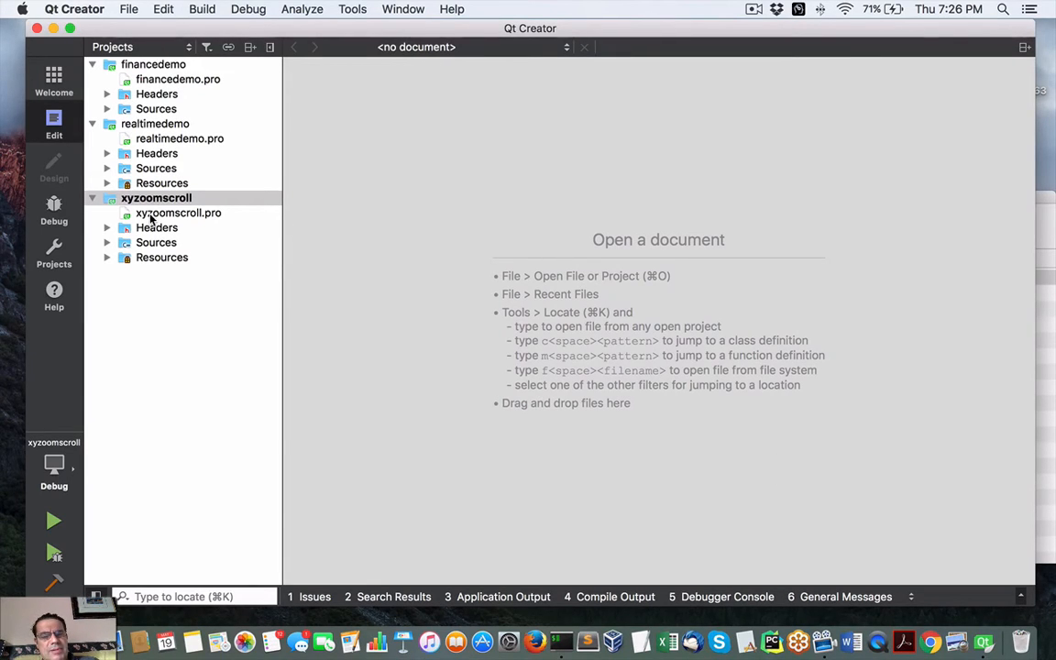
pyautogui.click(156, 198)
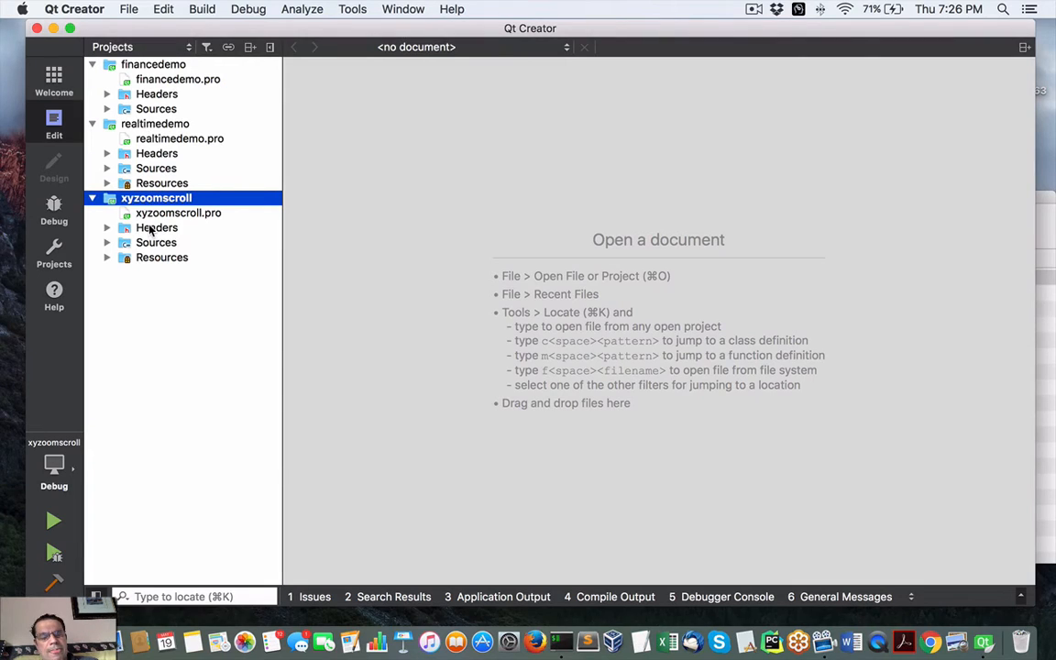
pyautogui.moveTo(178, 79)
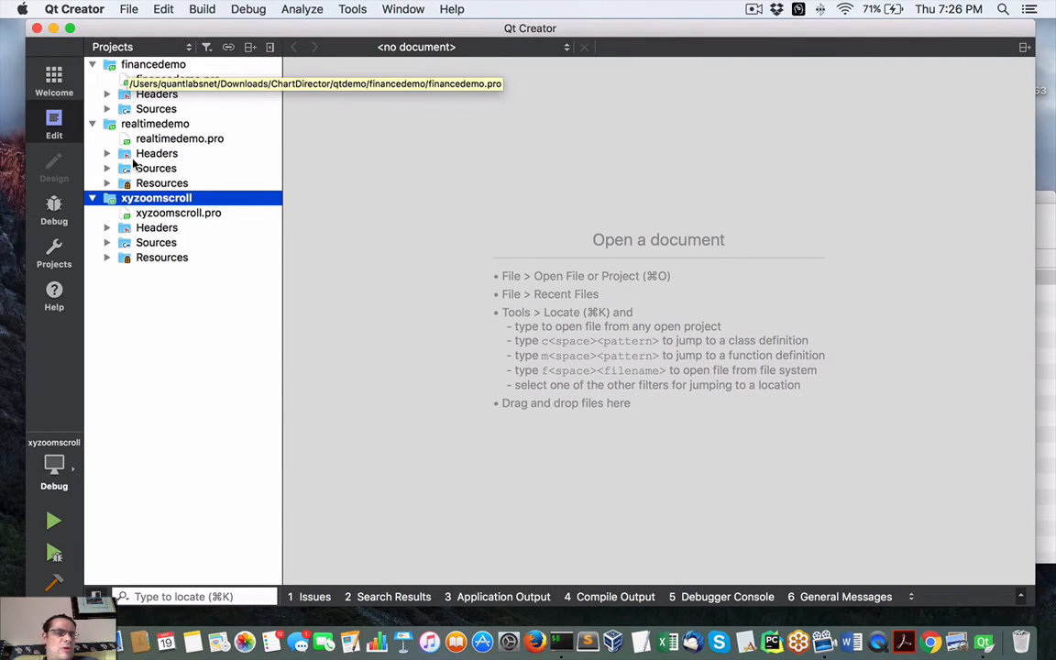
pyautogui.moveTo(142, 166)
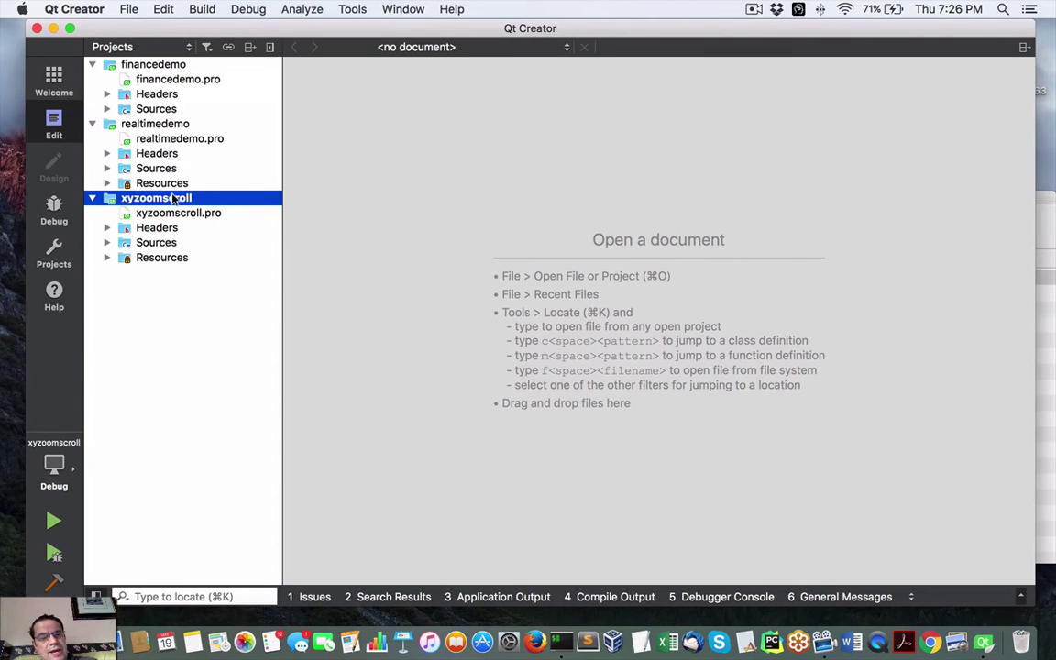
pyautogui.moveTo(357, 206)
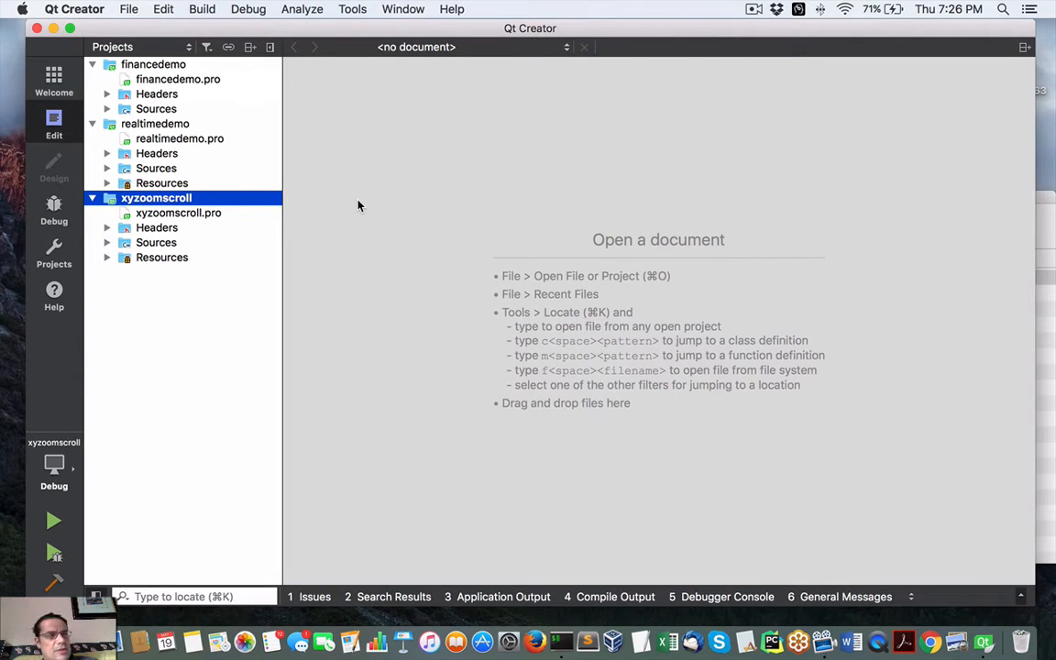
pyautogui.moveTo(135, 70)
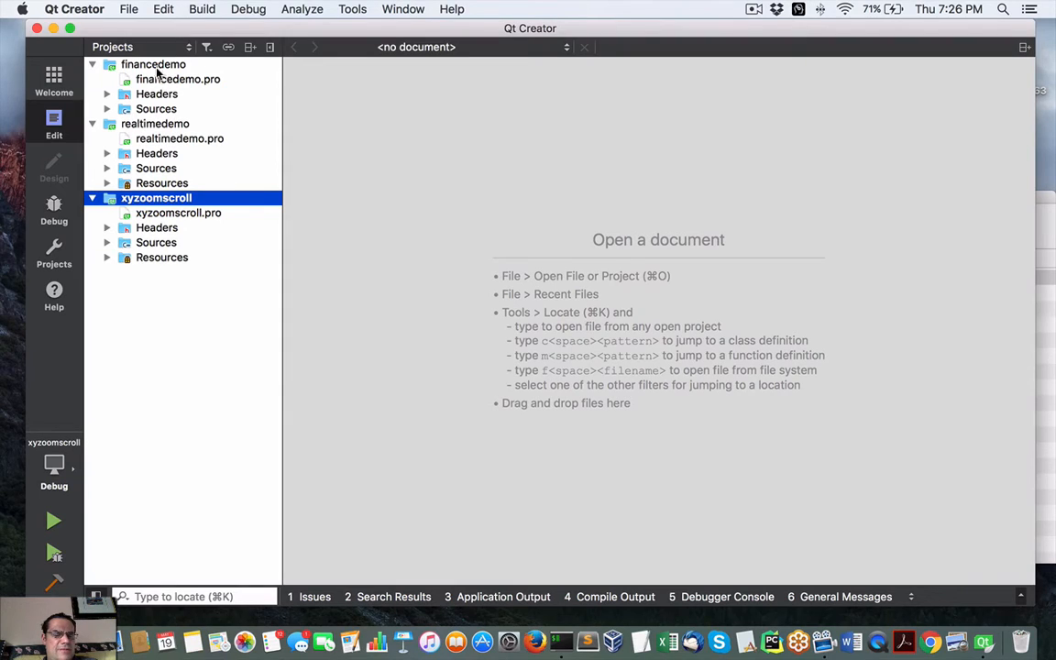
pyautogui.click(153, 64)
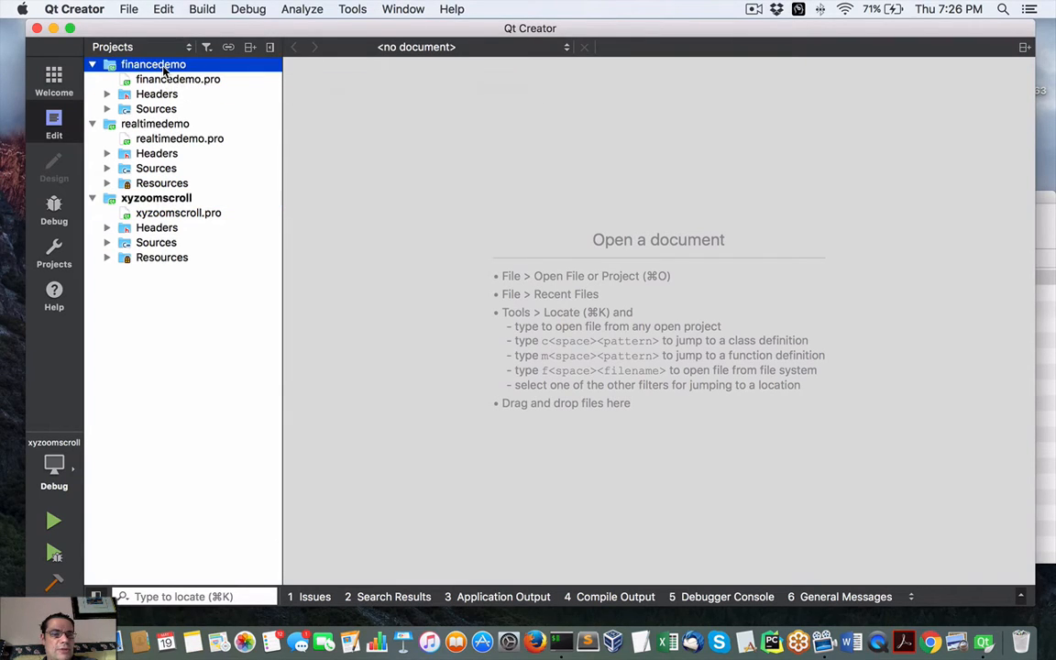
pyautogui.moveTo(177, 79)
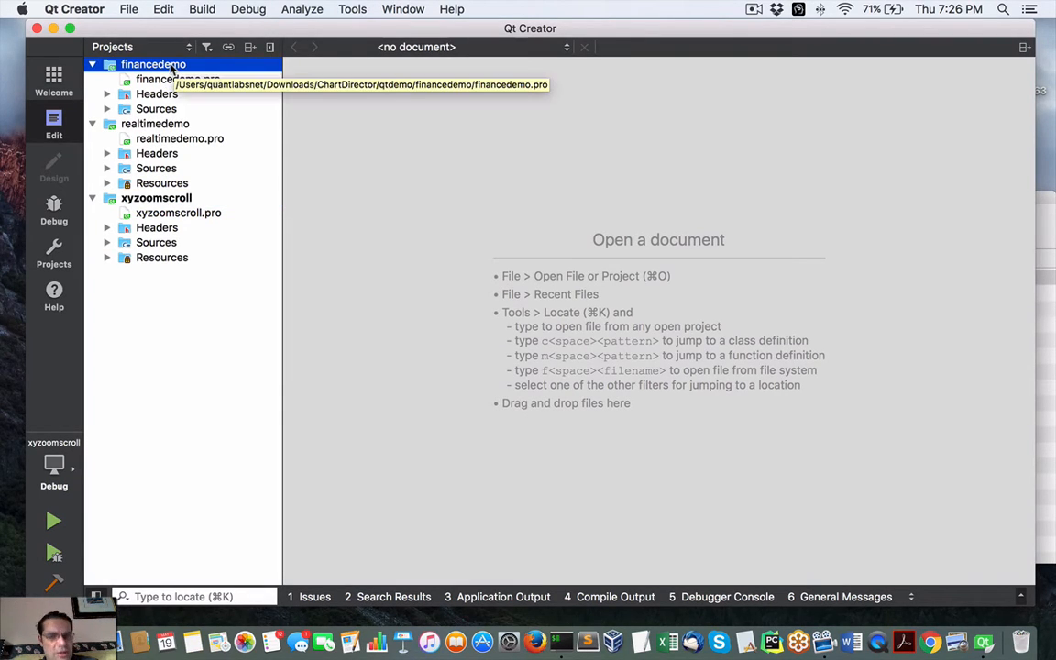
pyautogui.moveTo(180, 139)
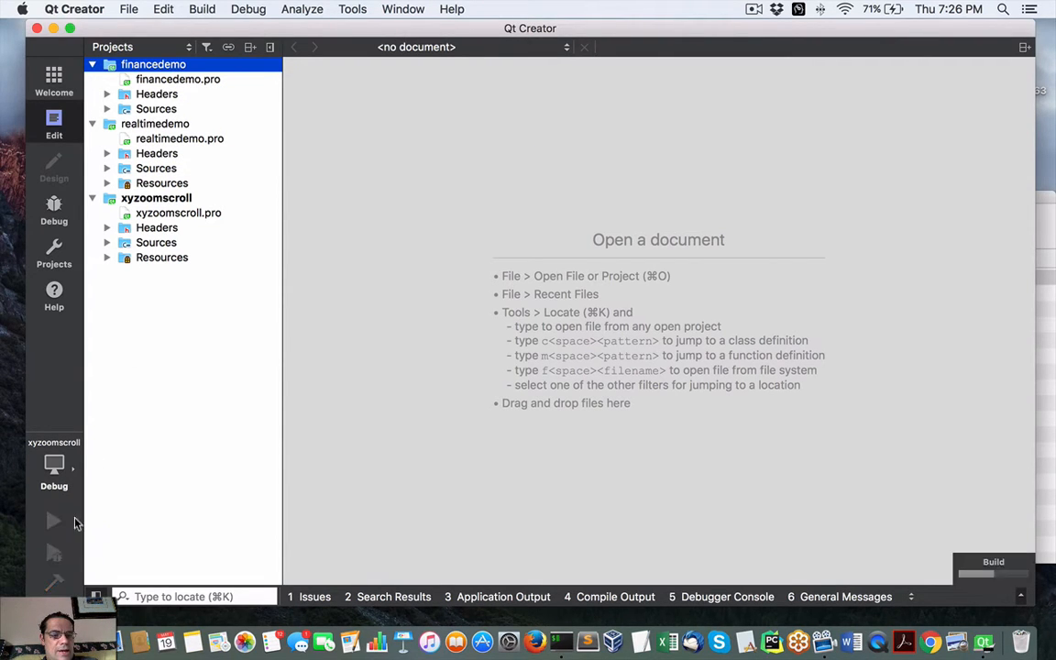
# Step: Build and run xyzoomscroll, switch the chart to Zoom Out, then close the demo window
pyautogui.click(53, 520)
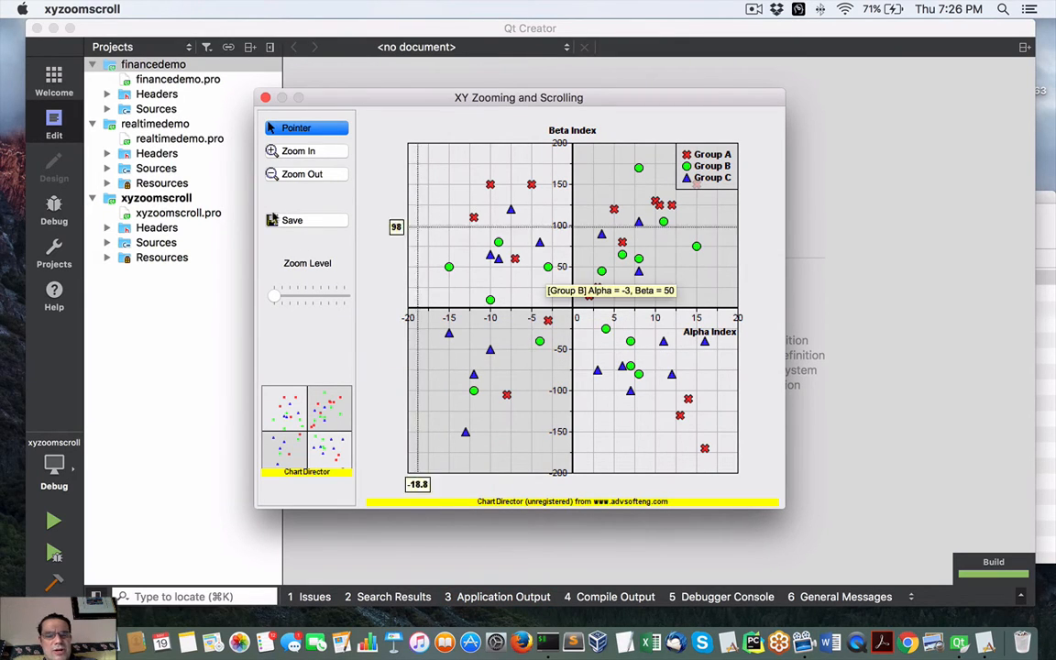
pyautogui.moveTo(337, 256)
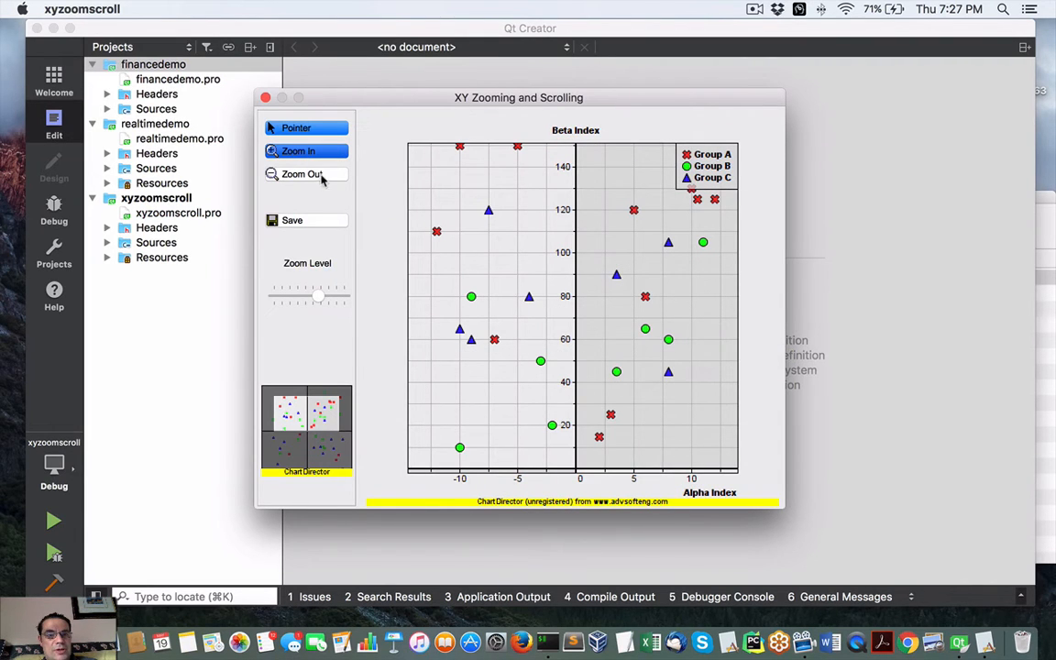
pyautogui.moveTo(303, 185)
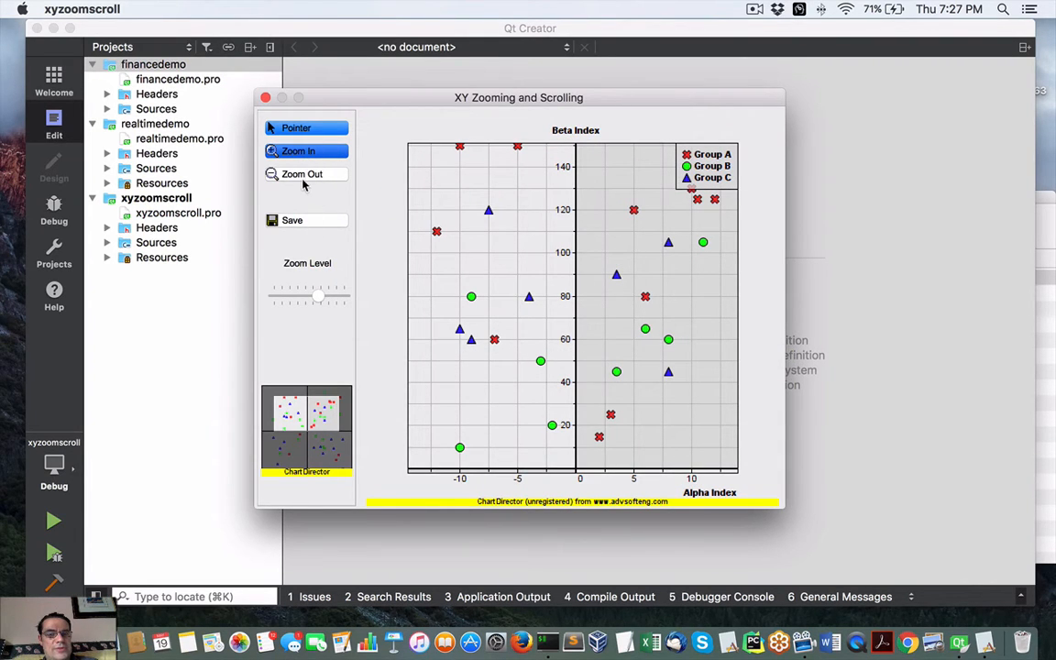
pyautogui.click(301, 173)
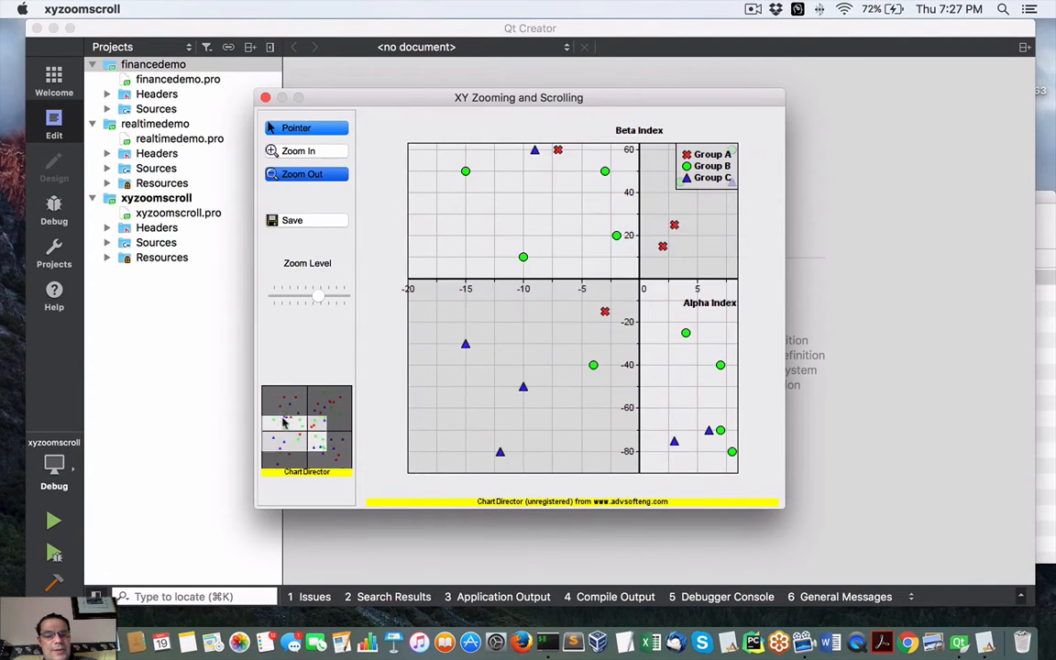
pyautogui.click(265, 97)
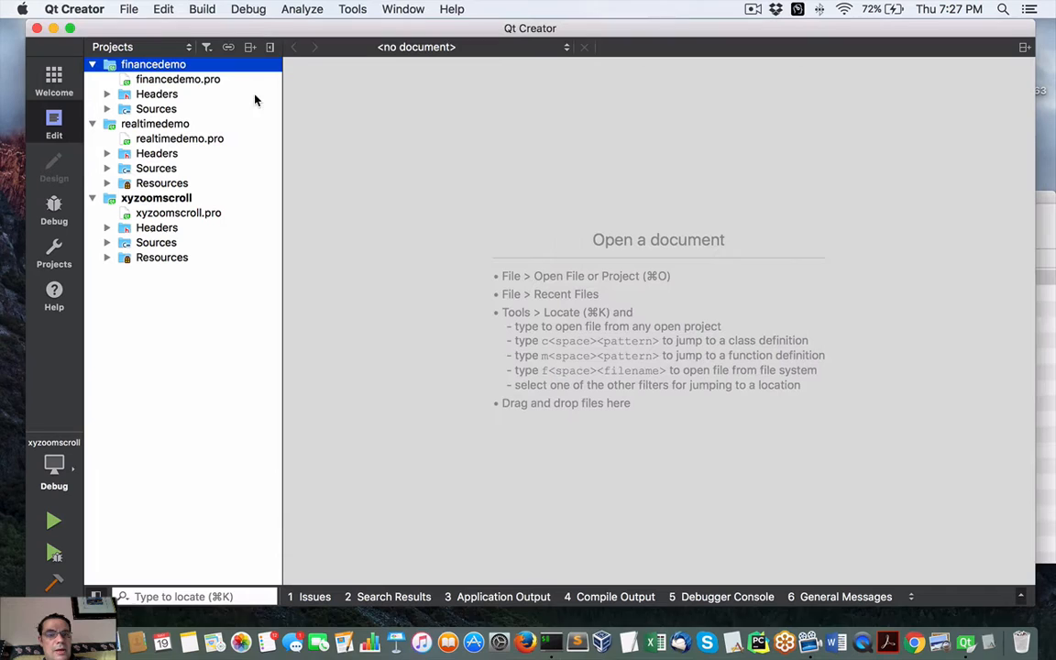
# Step: Select xyzoomscroll and close it via File > Close Project "xyzoomscroll"
pyautogui.click(156, 198)
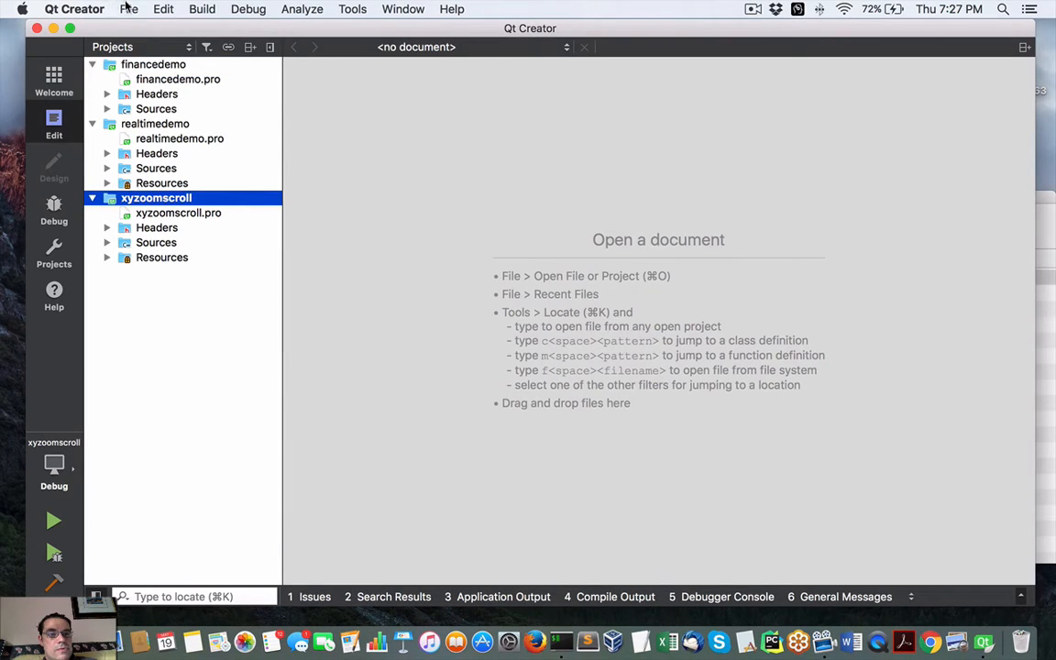
pyautogui.click(129, 9)
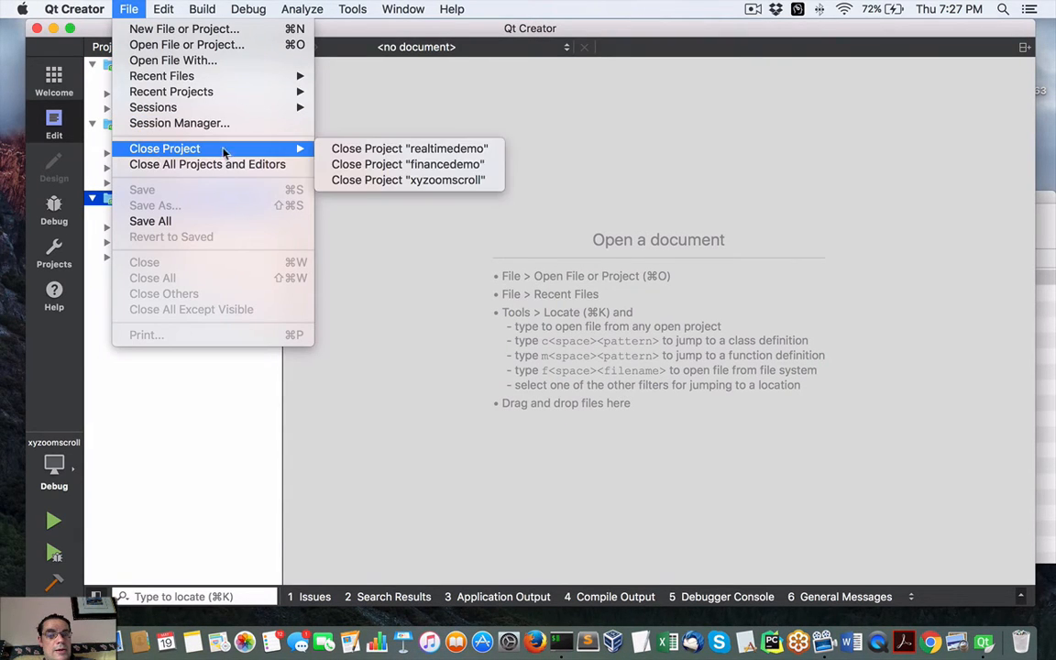
pyautogui.click(406, 180)
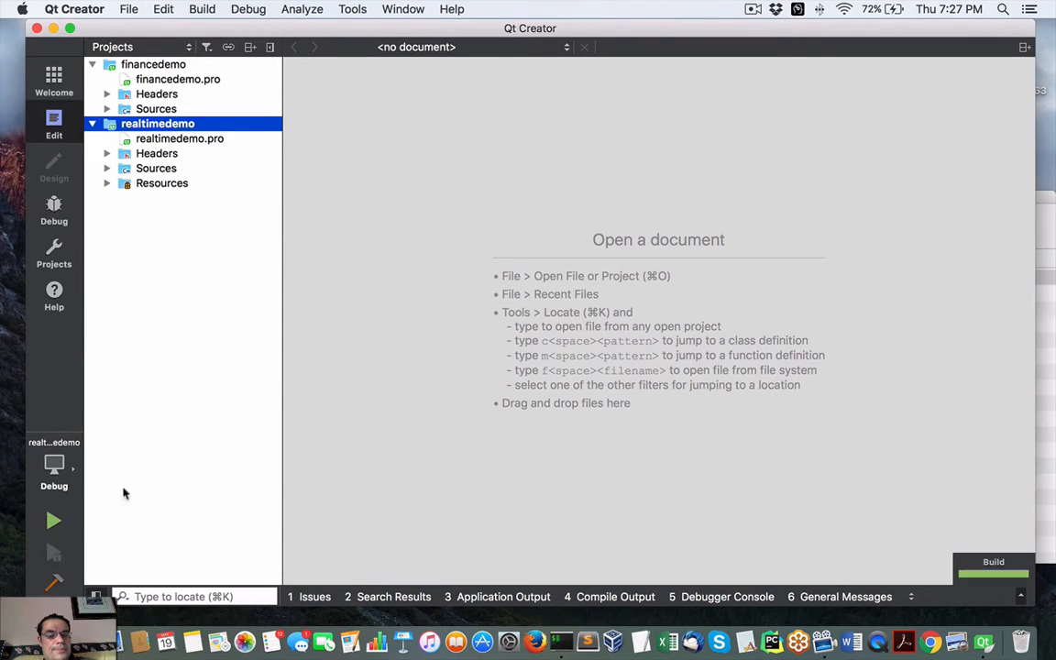
pyautogui.click(53, 520)
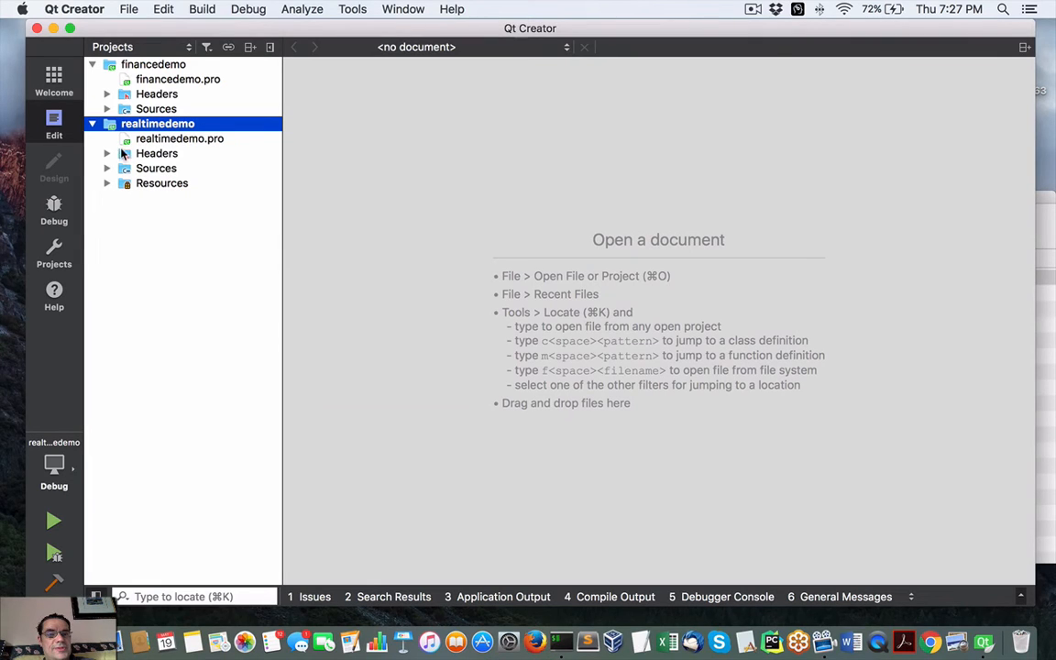
# Step: Browse realtimedemo's Sources, collapse its project tree, and select financedemo
pyautogui.click(107, 167)
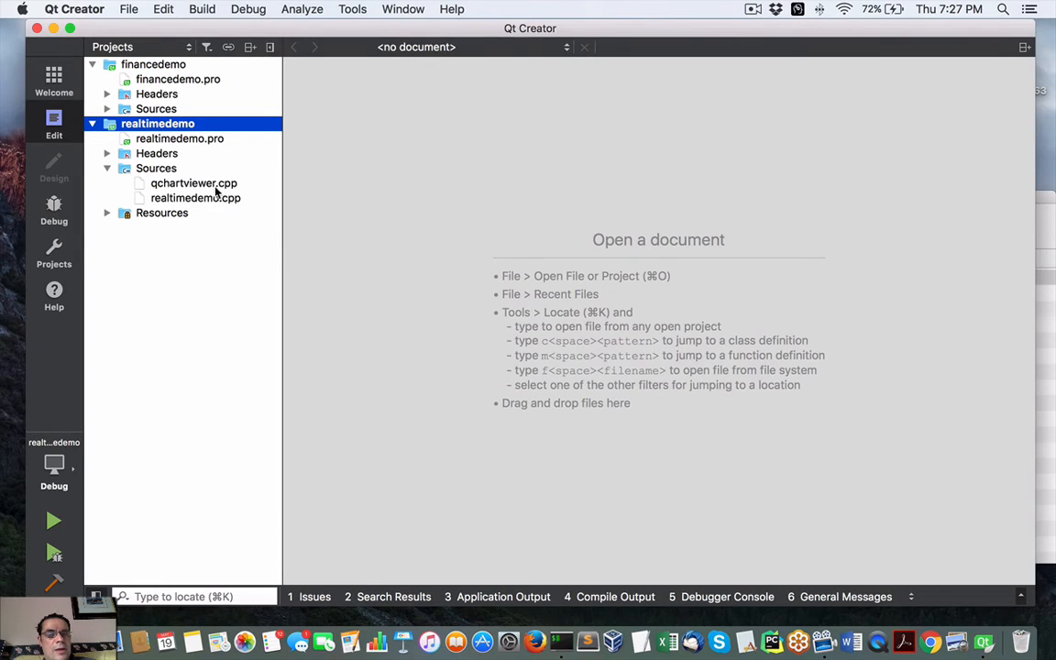
pyautogui.moveTo(119, 214)
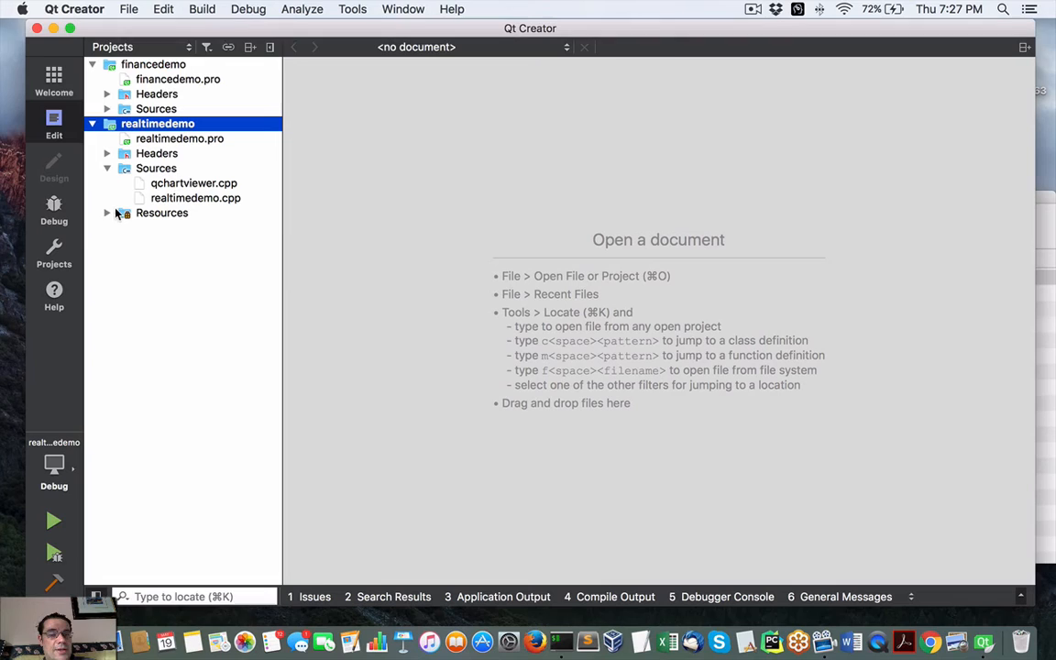
pyautogui.click(92, 124)
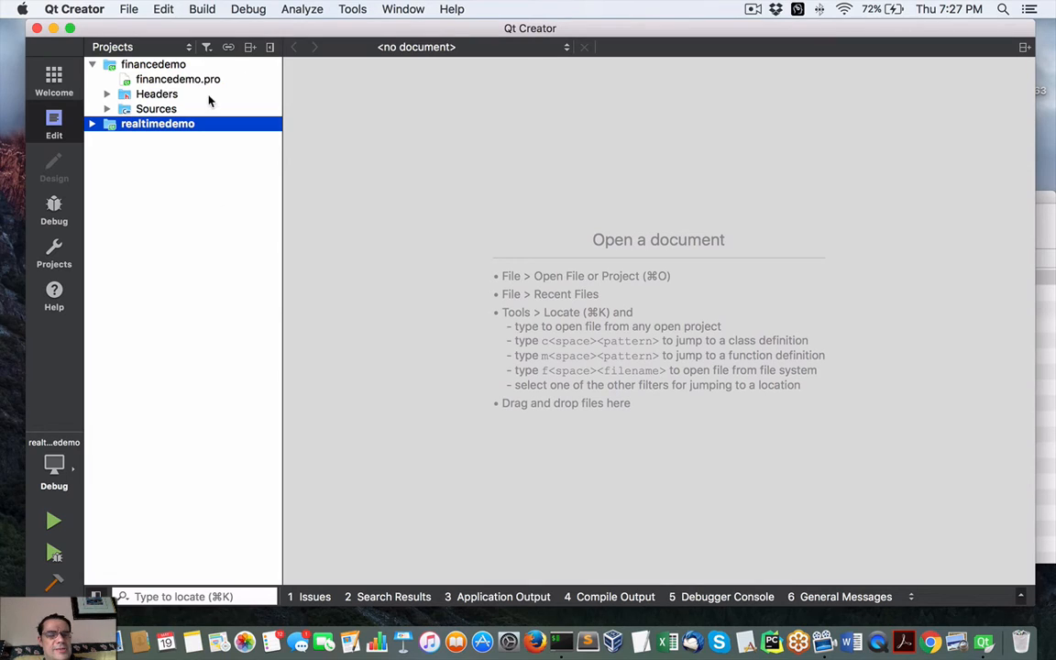
pyautogui.moveTo(270, 86)
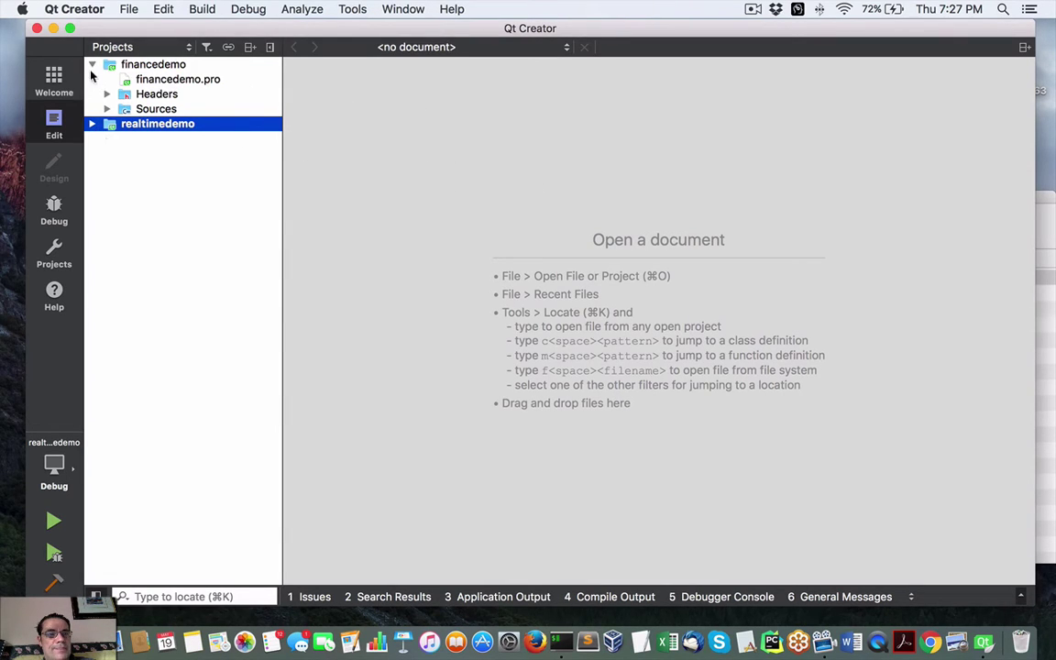
pyautogui.click(153, 64)
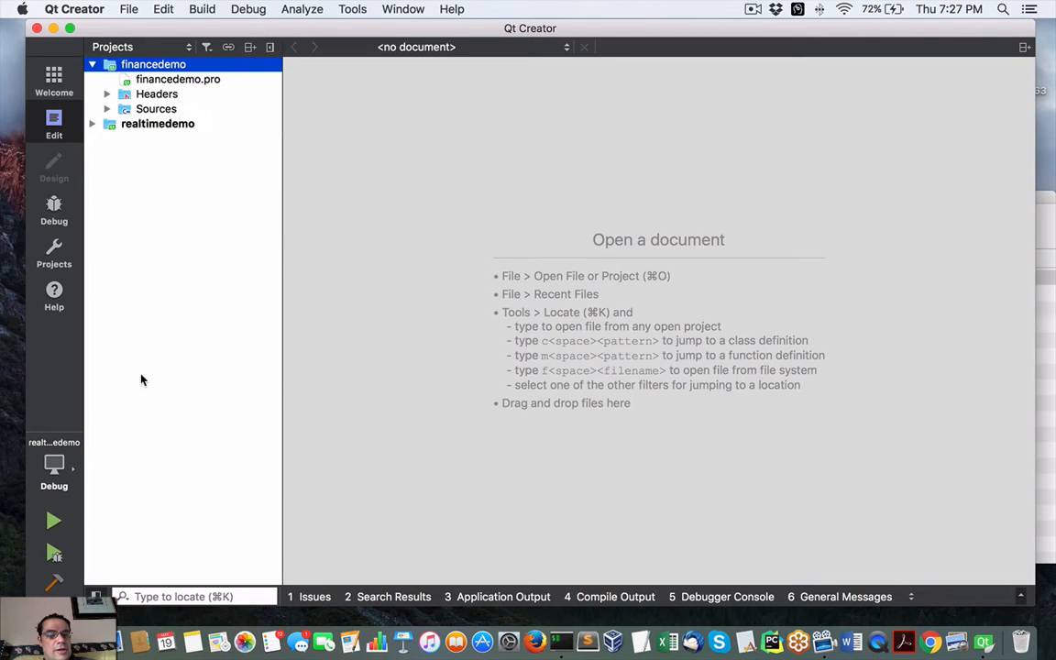
pyautogui.moveTo(53, 520)
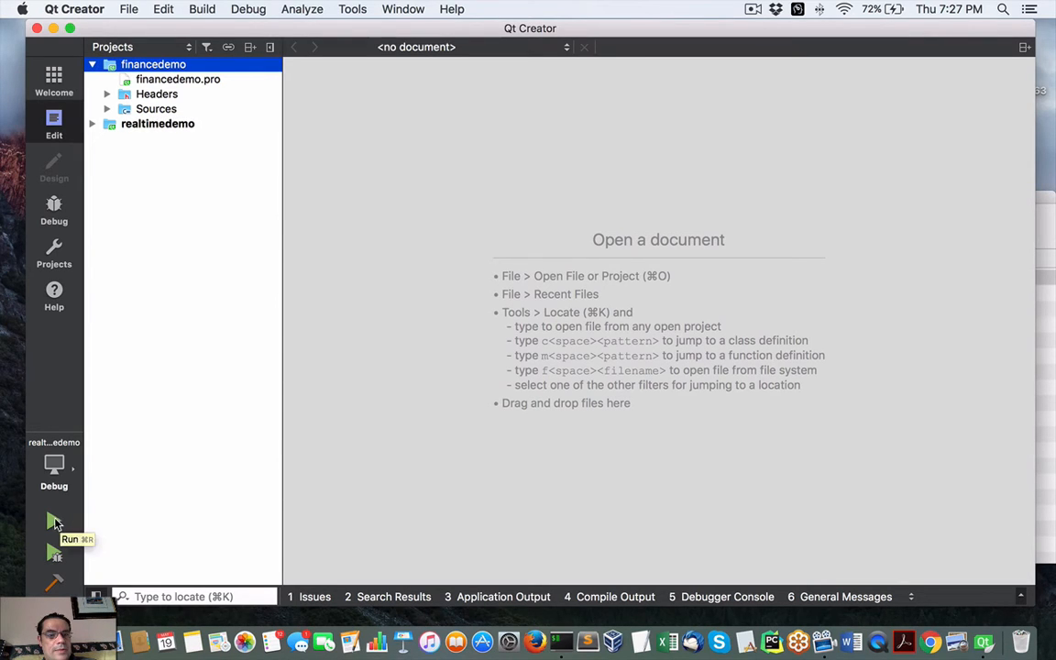
# Step: Close the realtimedemo project via File > Close Project, leaving only financedemo
pyautogui.click(158, 123)
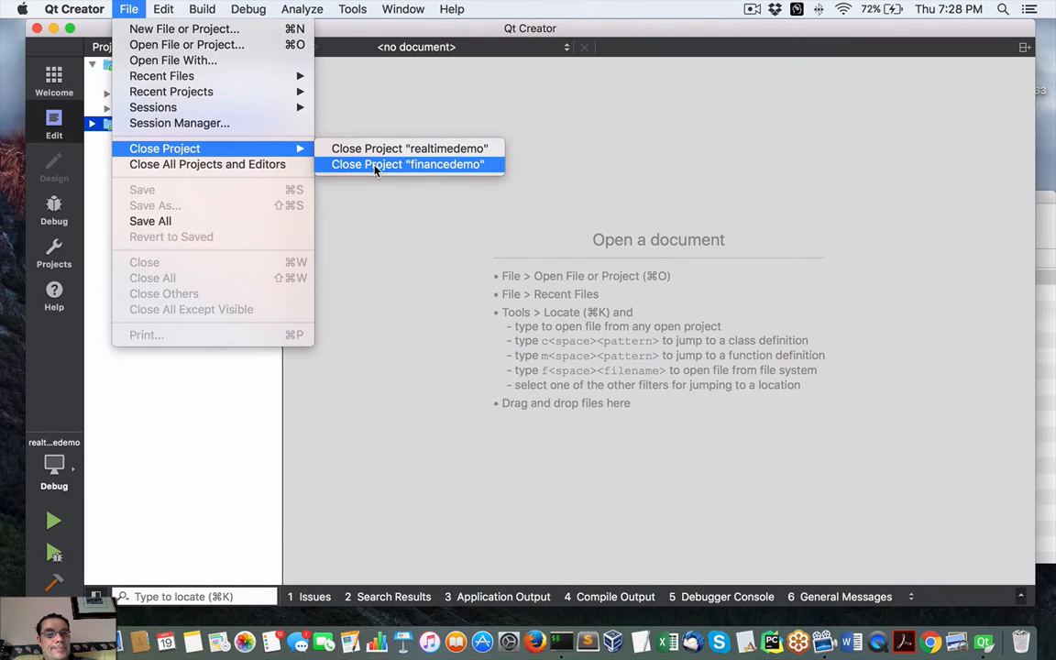
pyautogui.click(409, 147)
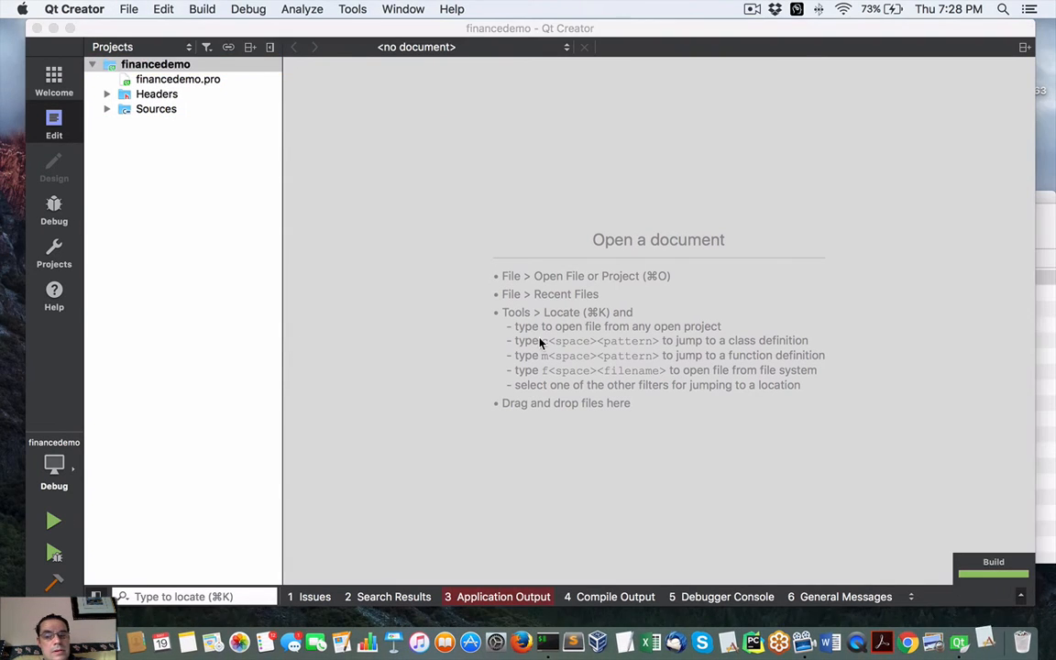
# Step: Run financedemo, enter ticker 'ibm', and enable Parabolic SAR and Log Scale
pyautogui.click(53, 520)
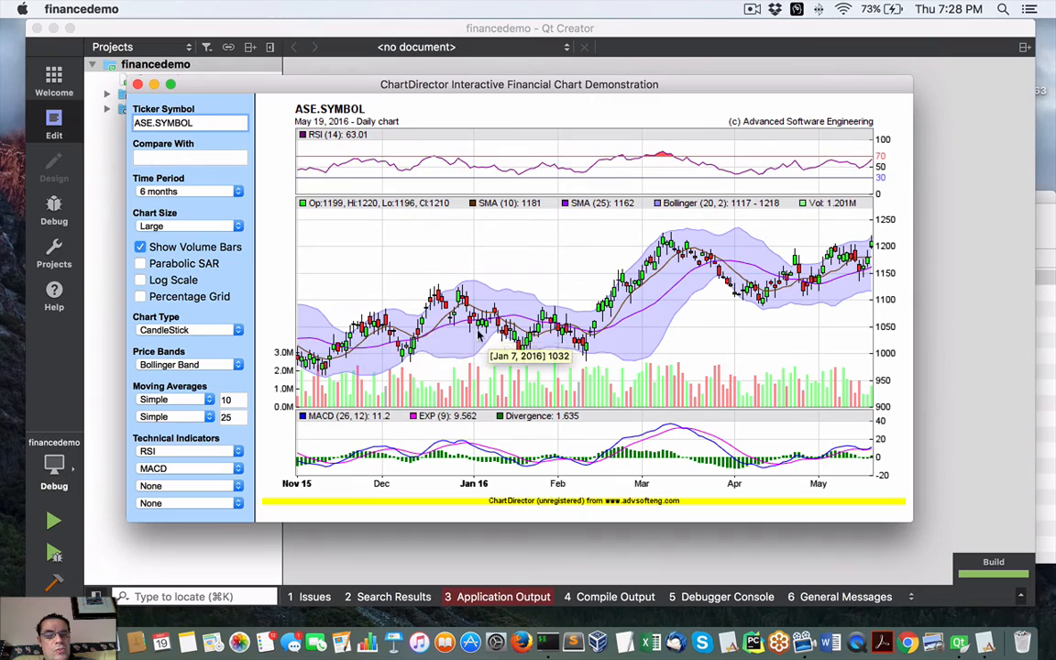
pyautogui.moveTo(169, 85)
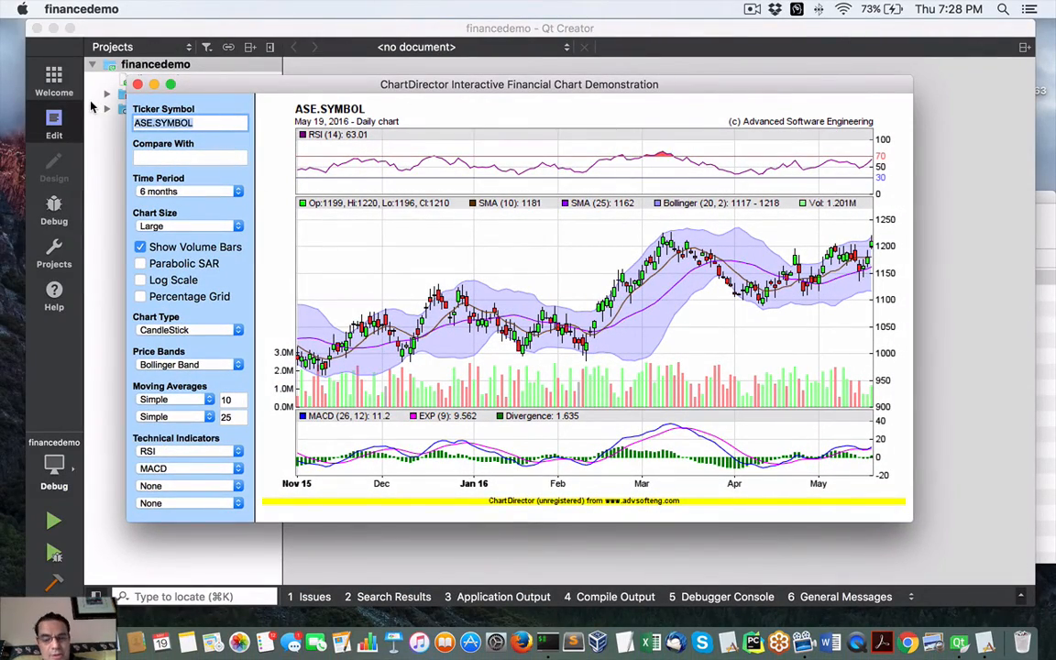
pyautogui.write('ibm')
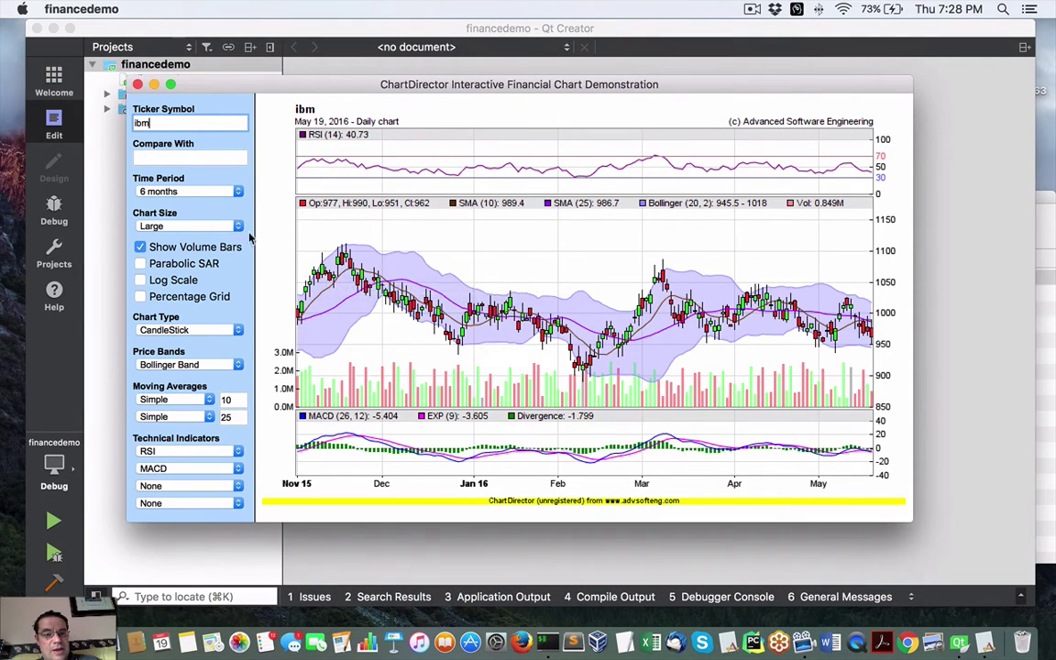
pyautogui.click(140, 263)
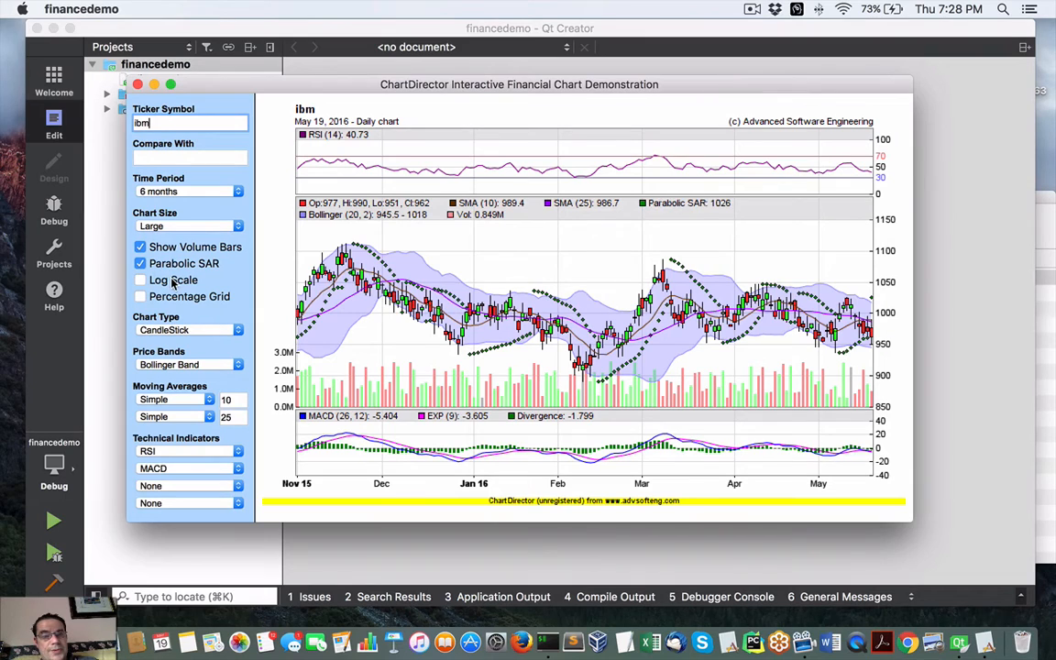
pyautogui.click(141, 296)
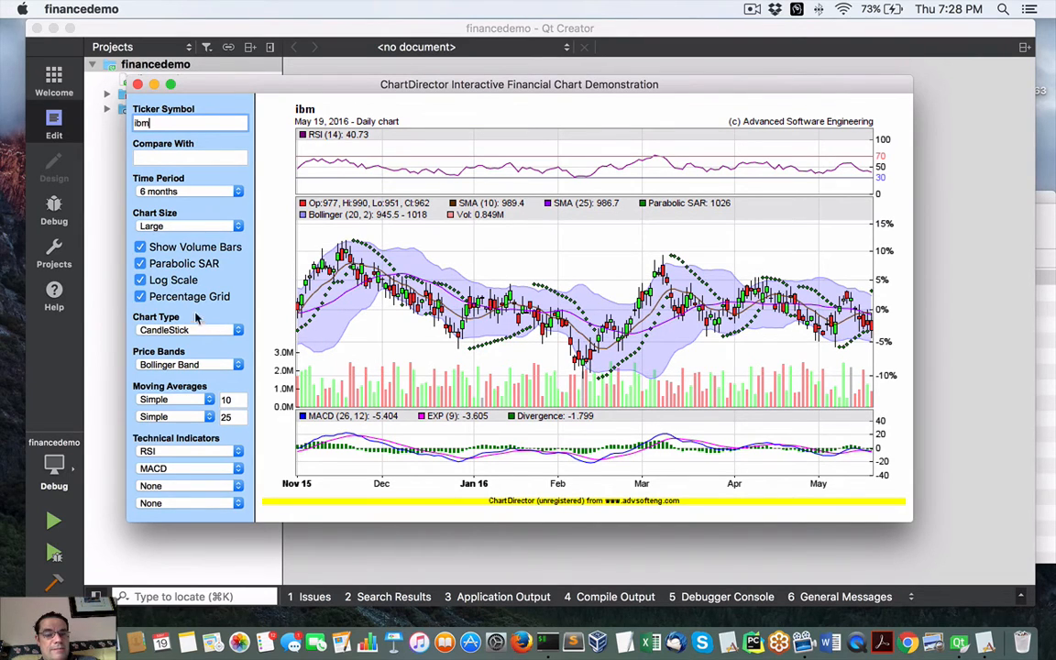
pyautogui.moveTo(416, 151)
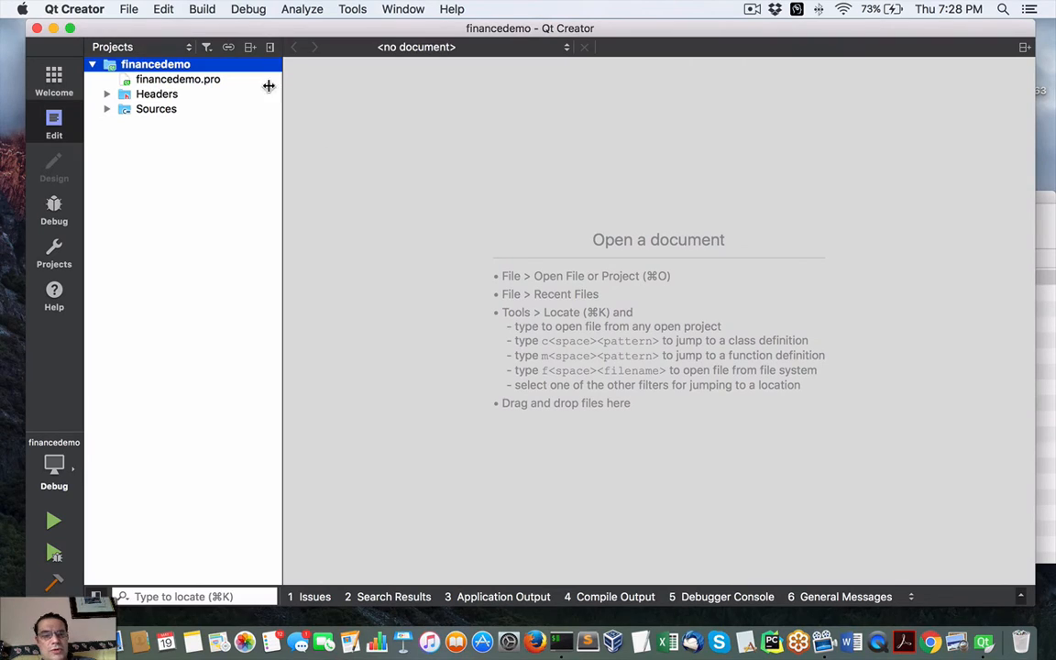
pyautogui.moveTo(127, 9)
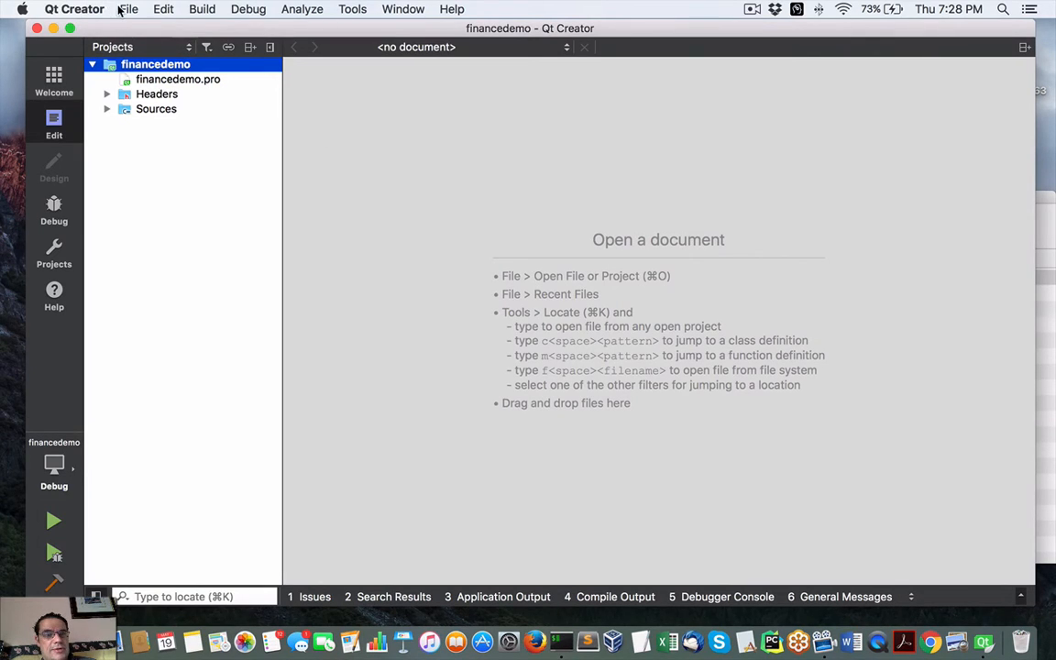
pyautogui.moveTo(115, 33)
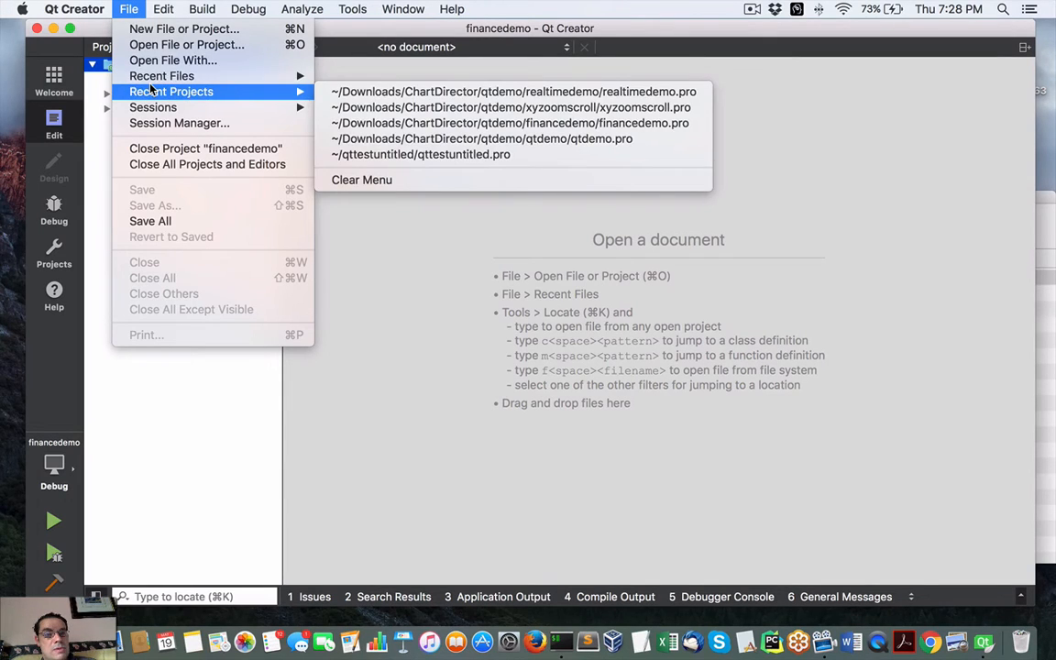
pyautogui.moveTo(186, 44)
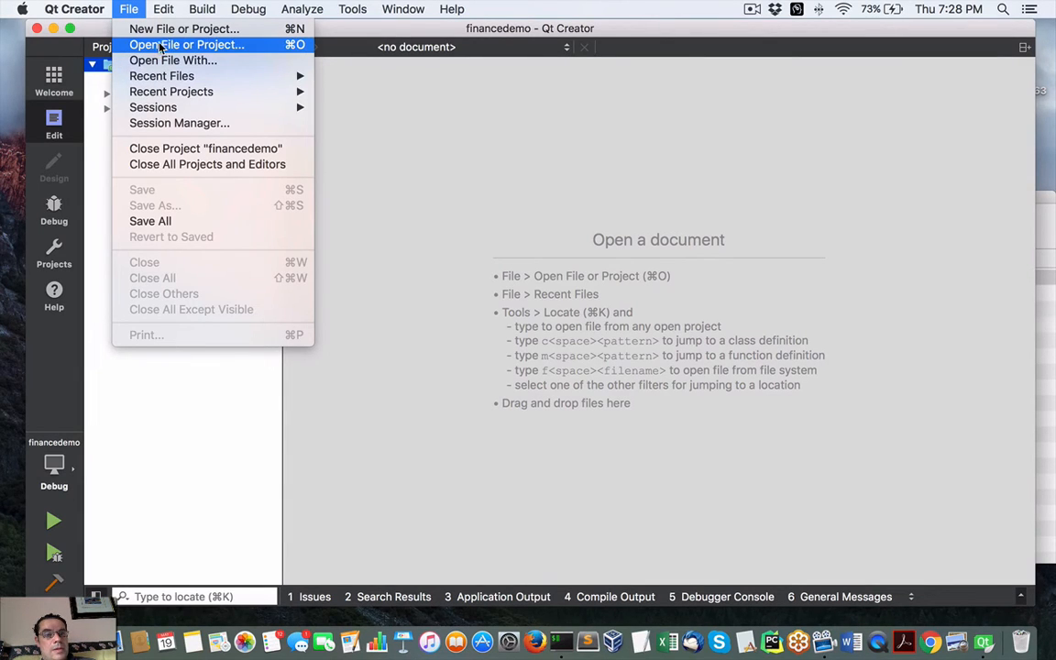
# Step: Browse to Downloads > ChartDirector > qtdemo and open the trackfinance project
pyautogui.click(187, 44)
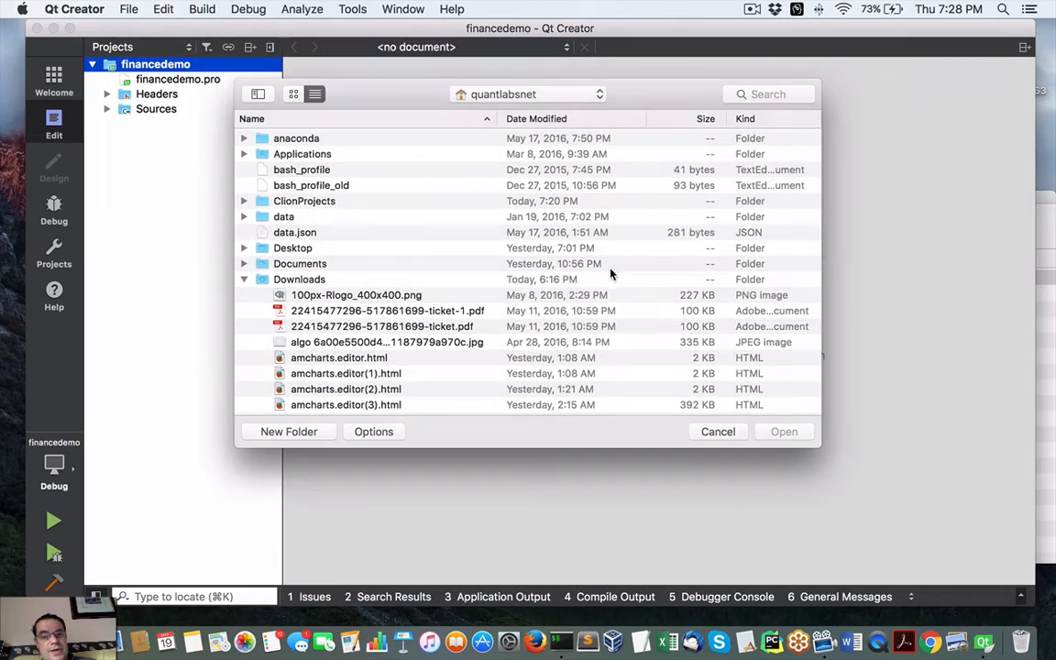
pyautogui.moveTo(263, 254)
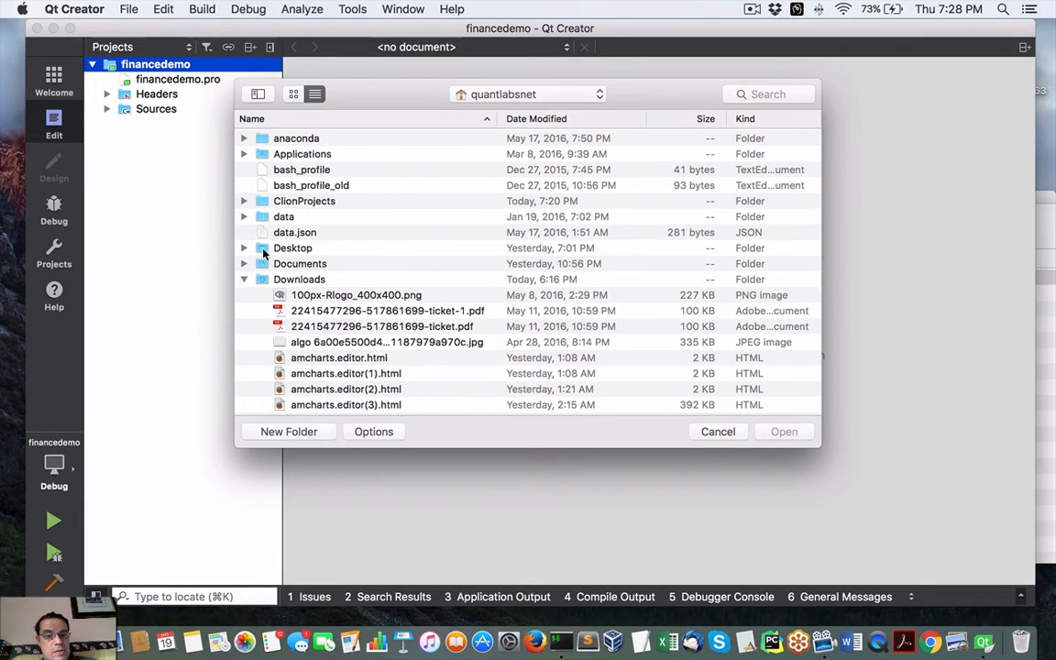
pyautogui.scroll(-3)
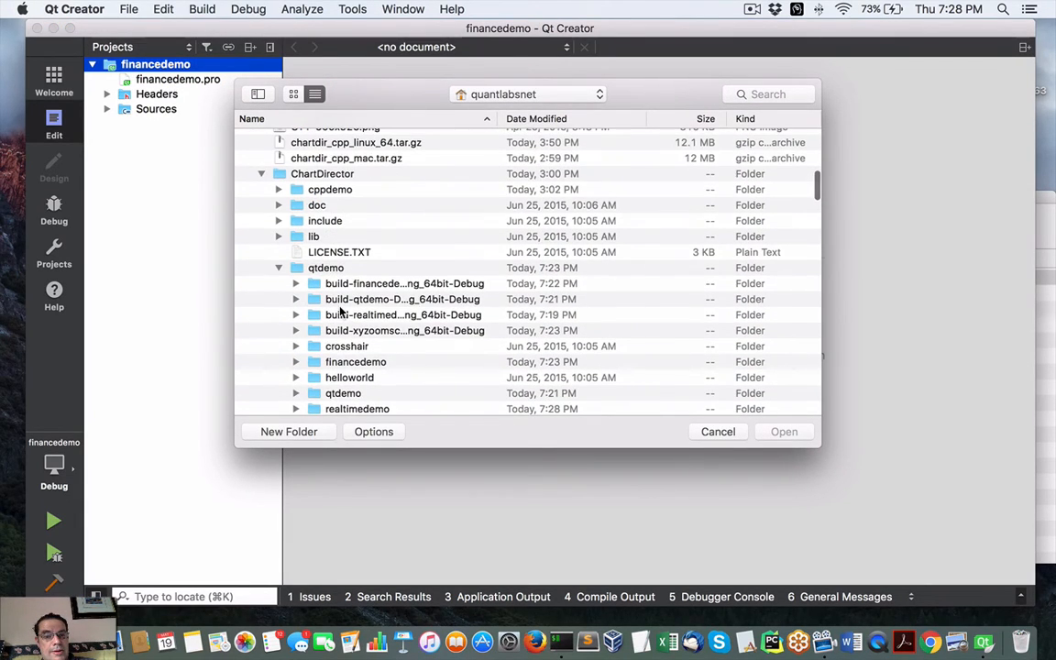
pyautogui.scroll(-3)
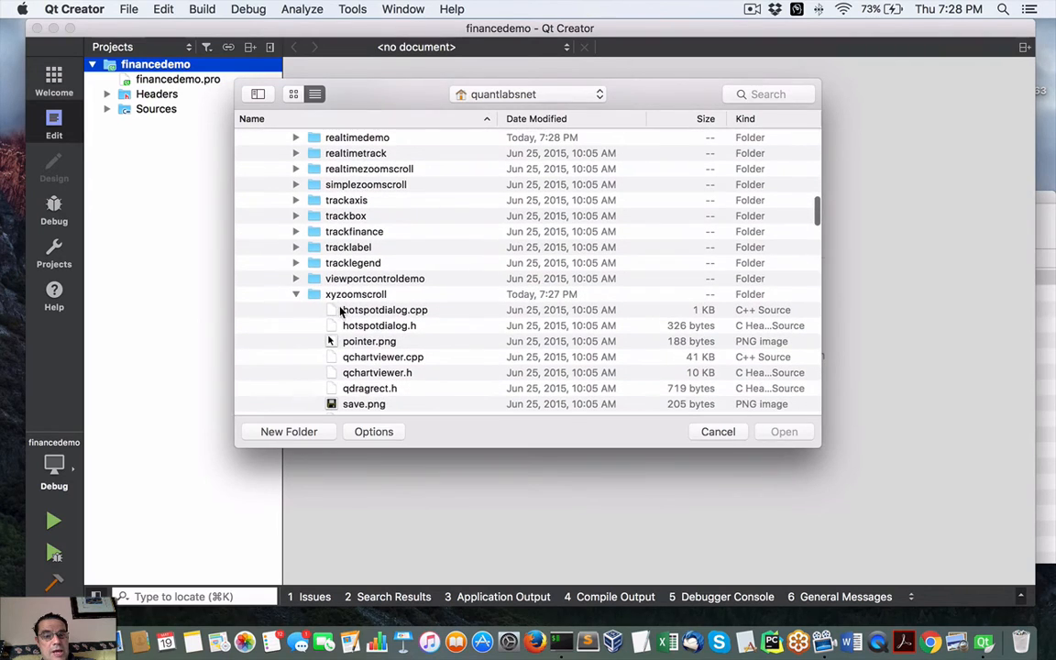
pyautogui.doubleClick(353, 231)
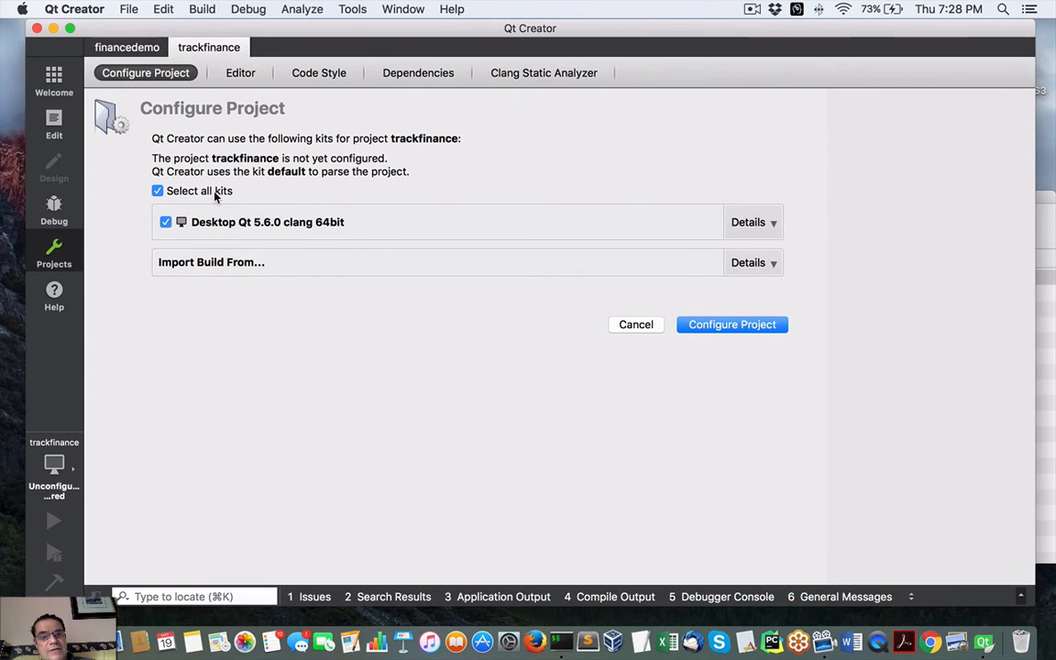
pyautogui.moveTo(333, 143)
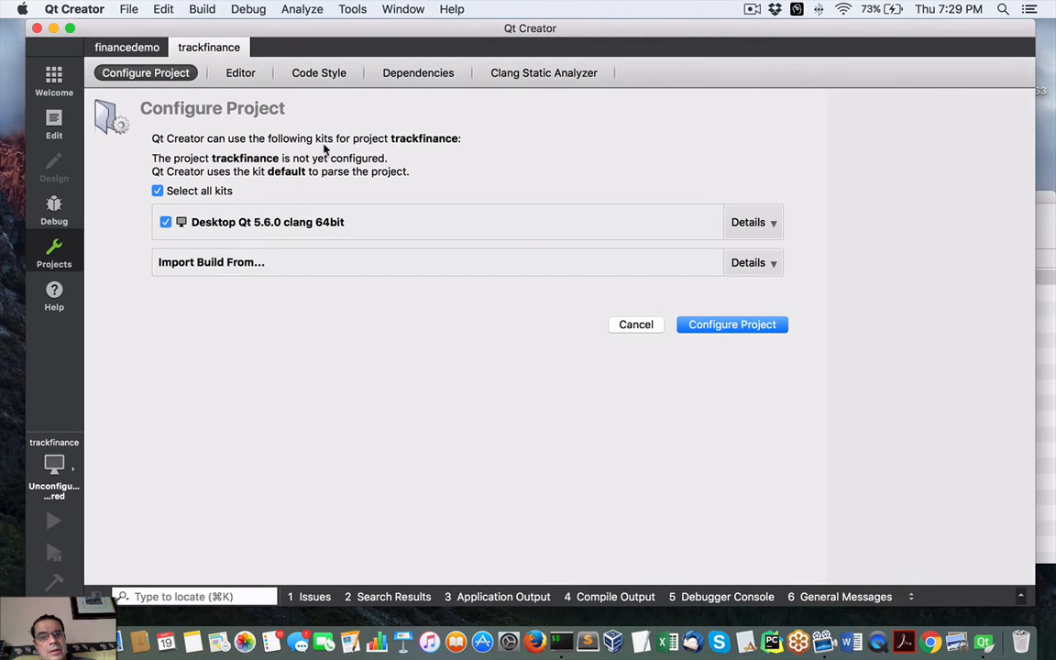
pyautogui.moveTo(437, 148)
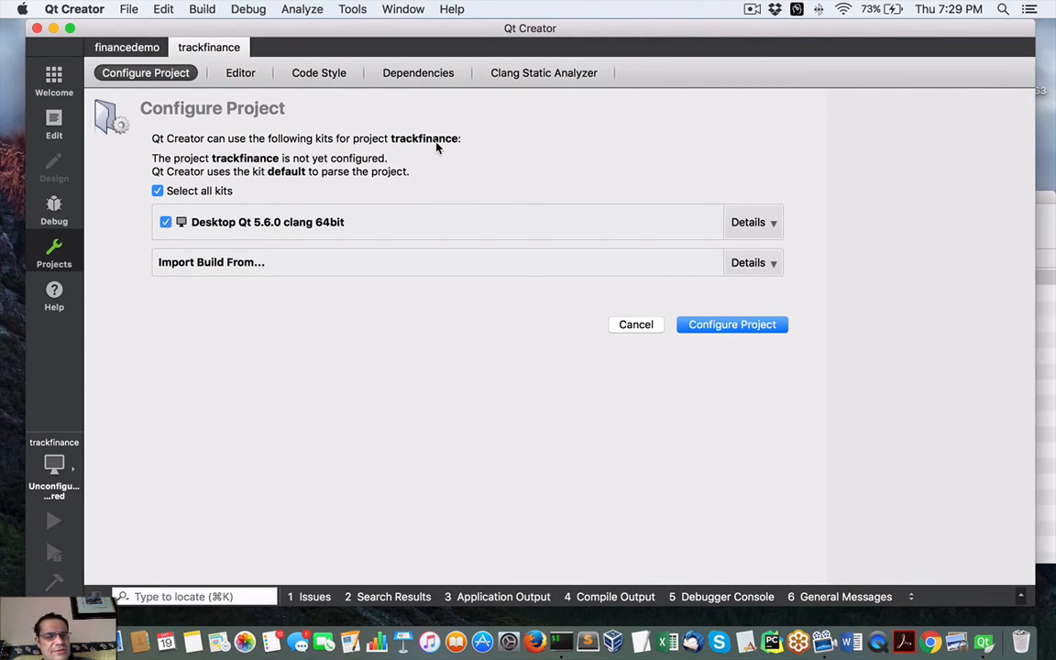
pyautogui.moveTo(289, 232)
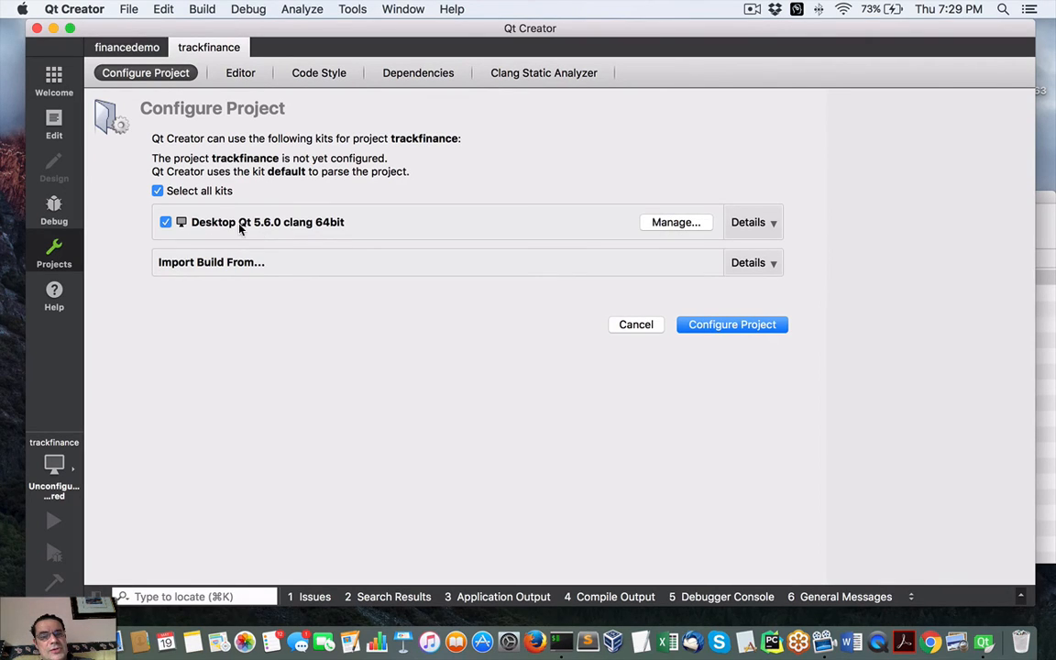
pyautogui.moveTo(285, 230)
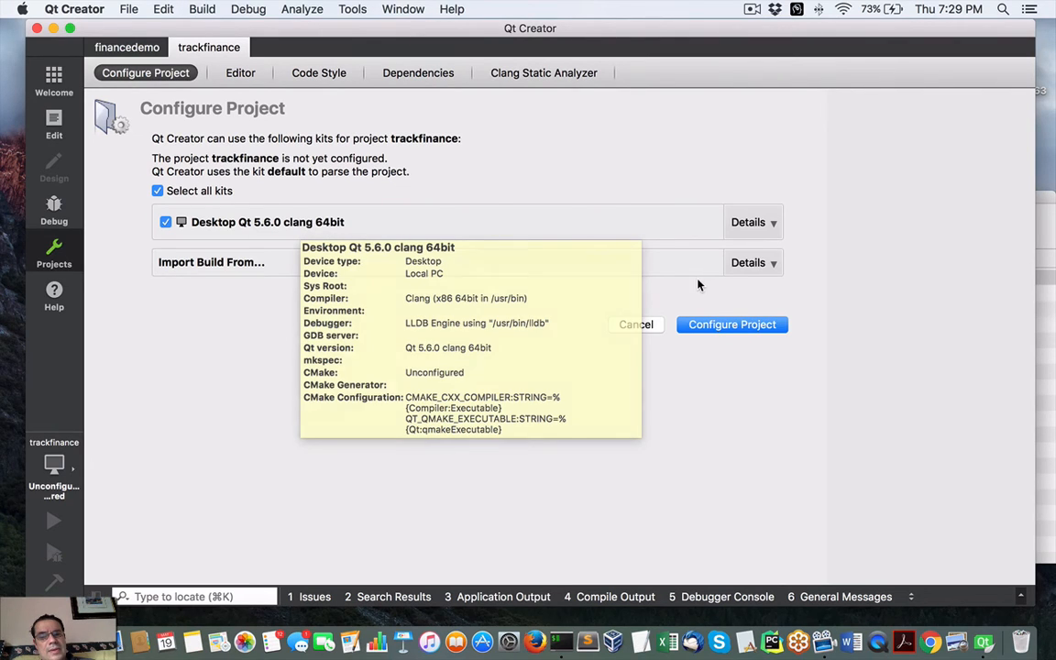
pyautogui.moveTo(737, 314)
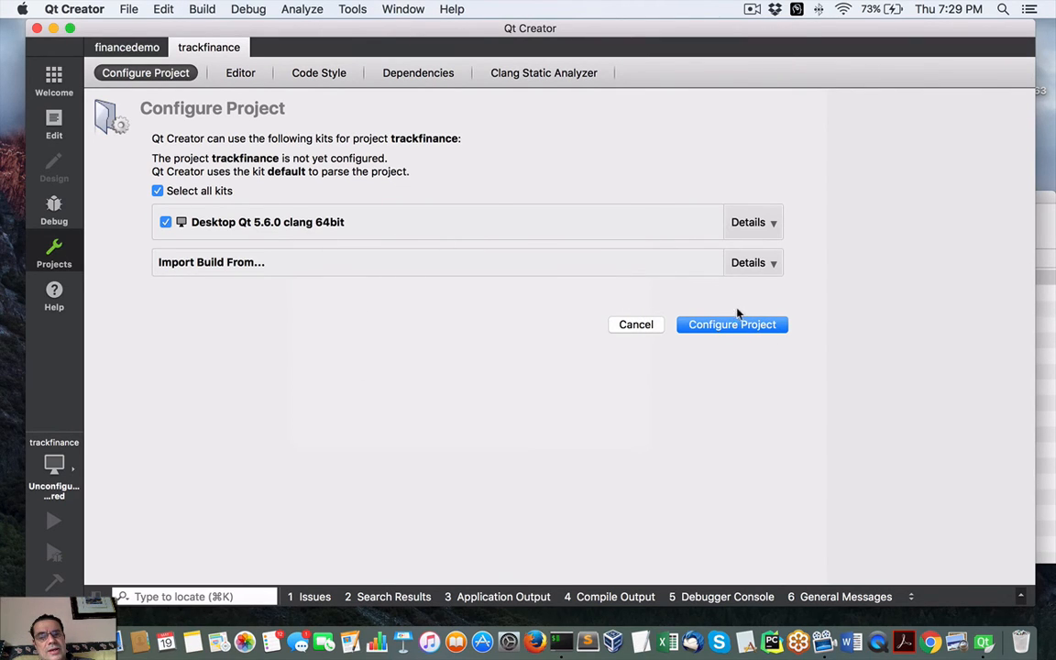
# Step: Configure trackfinance with the Desktop Qt 5.6.0 clang 64bit kit
pyautogui.click(731, 323)
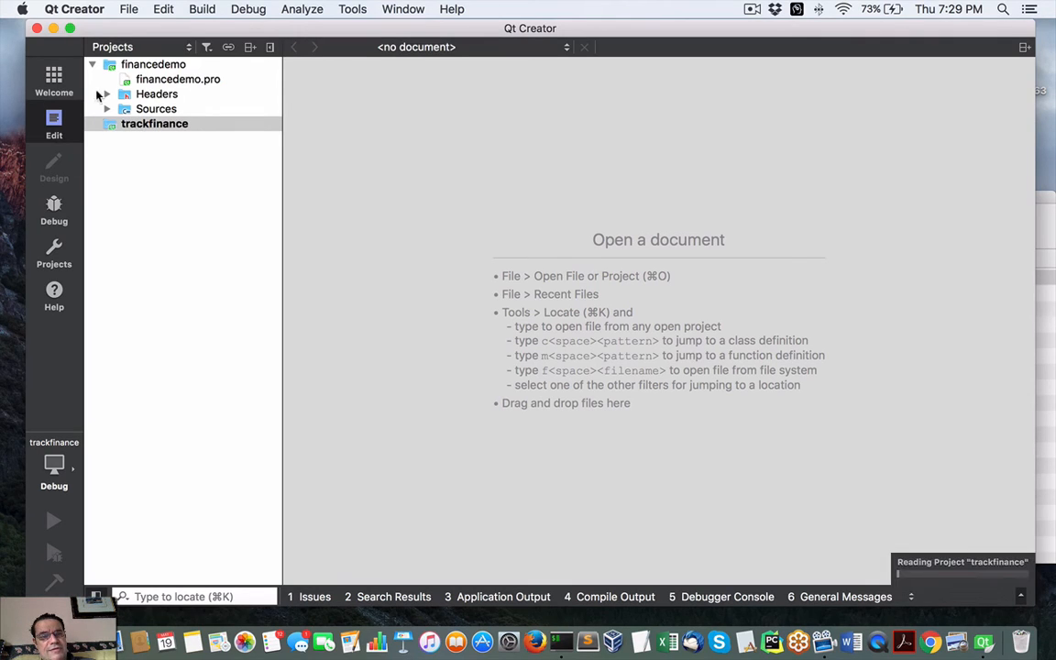
# Step: Expand and select trackfinance in the Projects pane, then build and run it
pyautogui.click(107, 124)
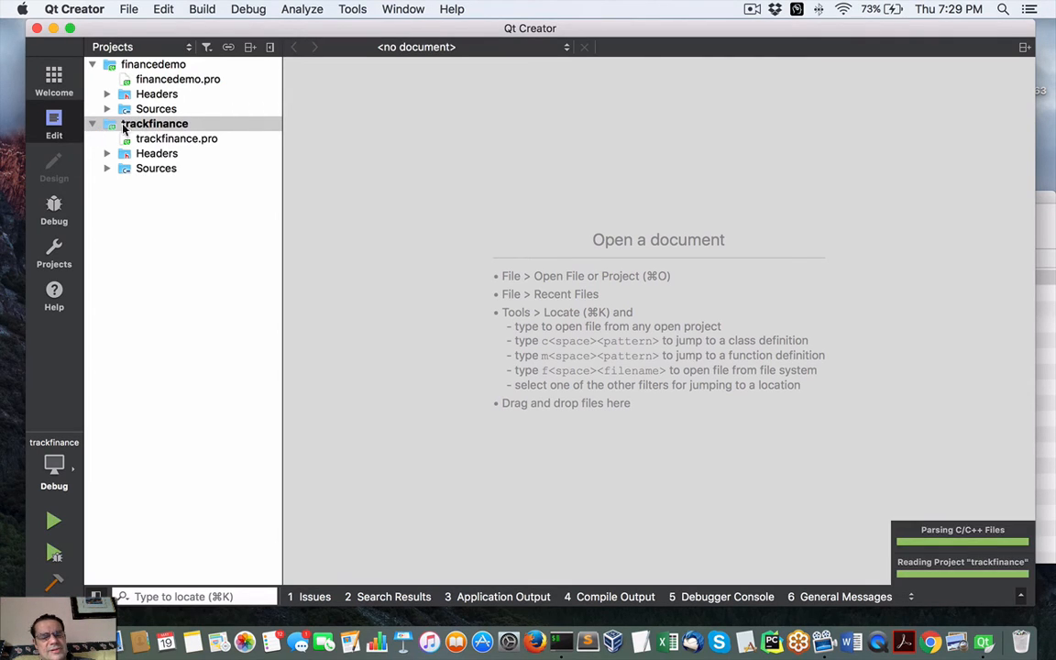
pyautogui.click(154, 123)
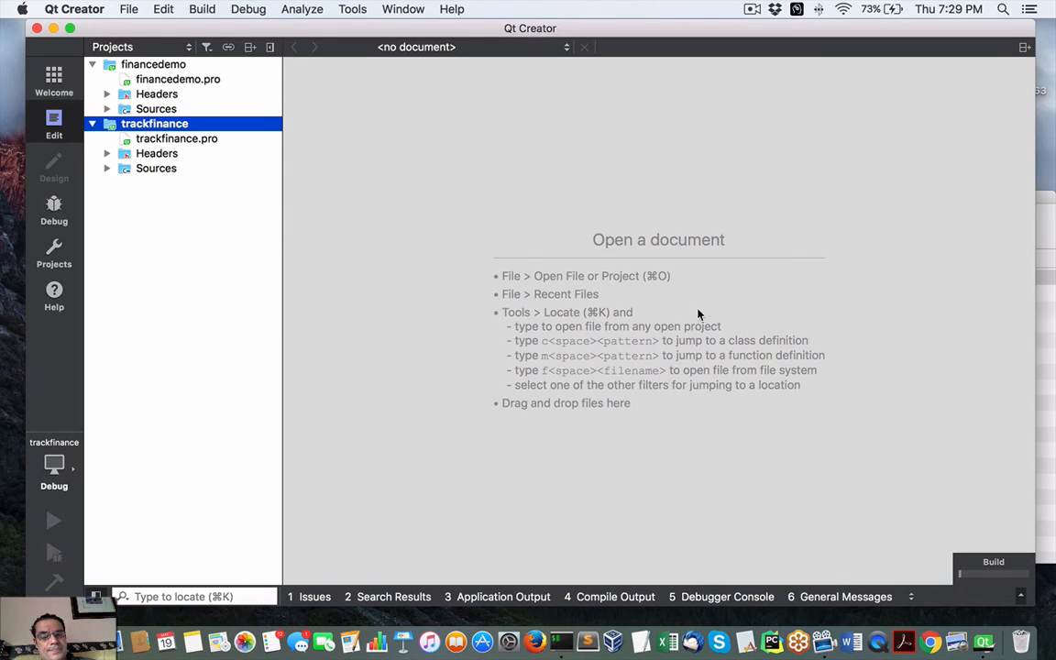
pyautogui.moveTo(637, 278)
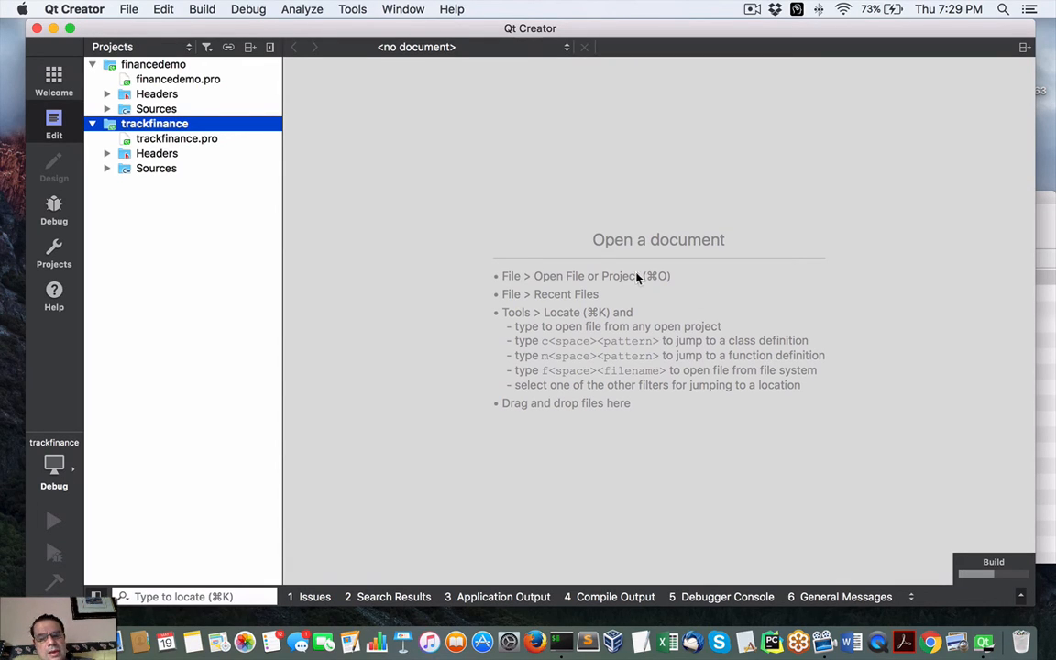
pyautogui.moveTo(565, 297)
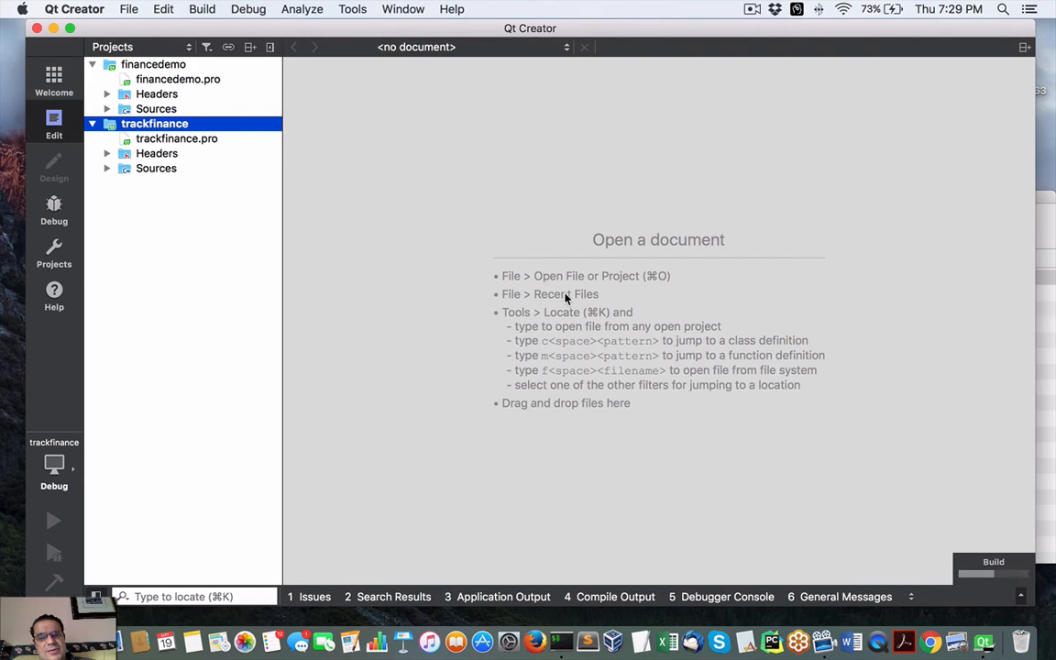
pyautogui.click(53, 521)
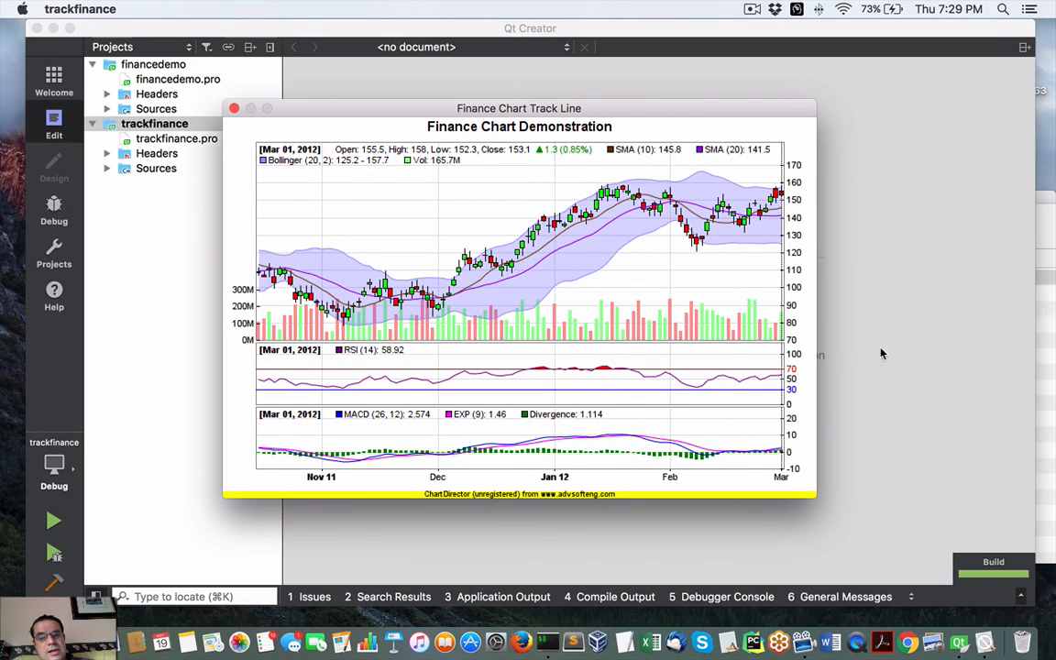
pyautogui.moveTo(815, 502)
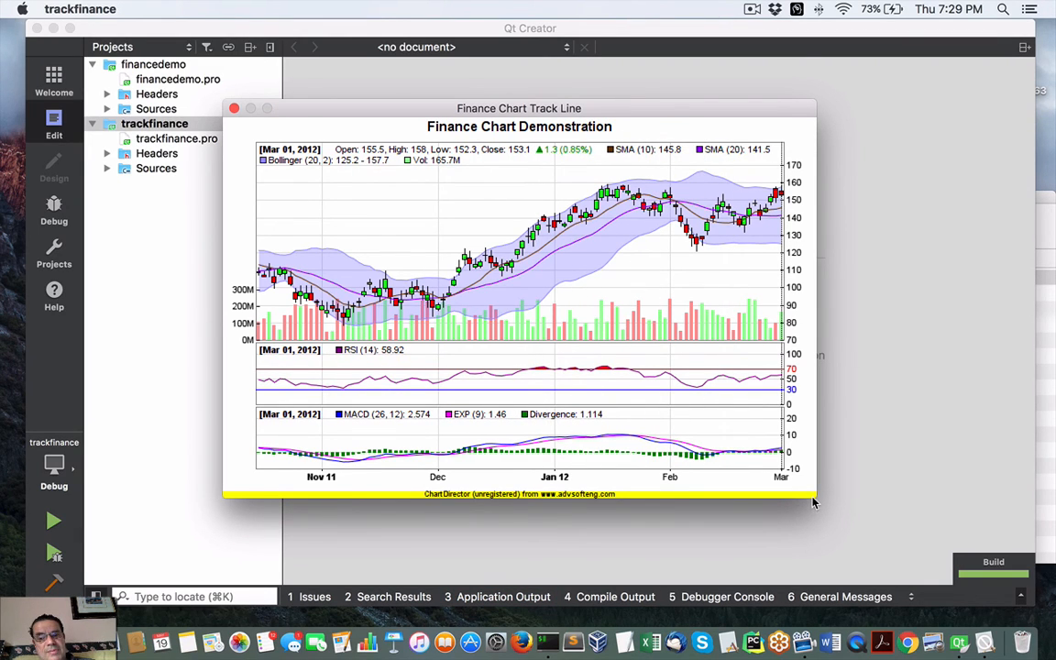
pyautogui.moveTo(285, 164)
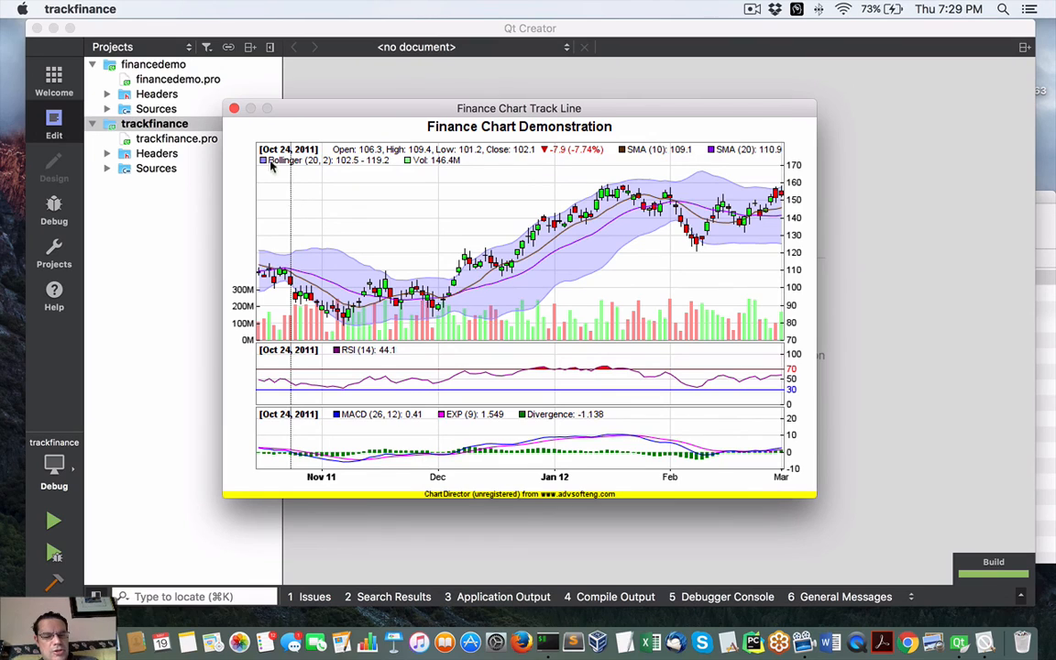
# Step: Close the Finance Chart Track Line demo window
pyautogui.click(234, 108)
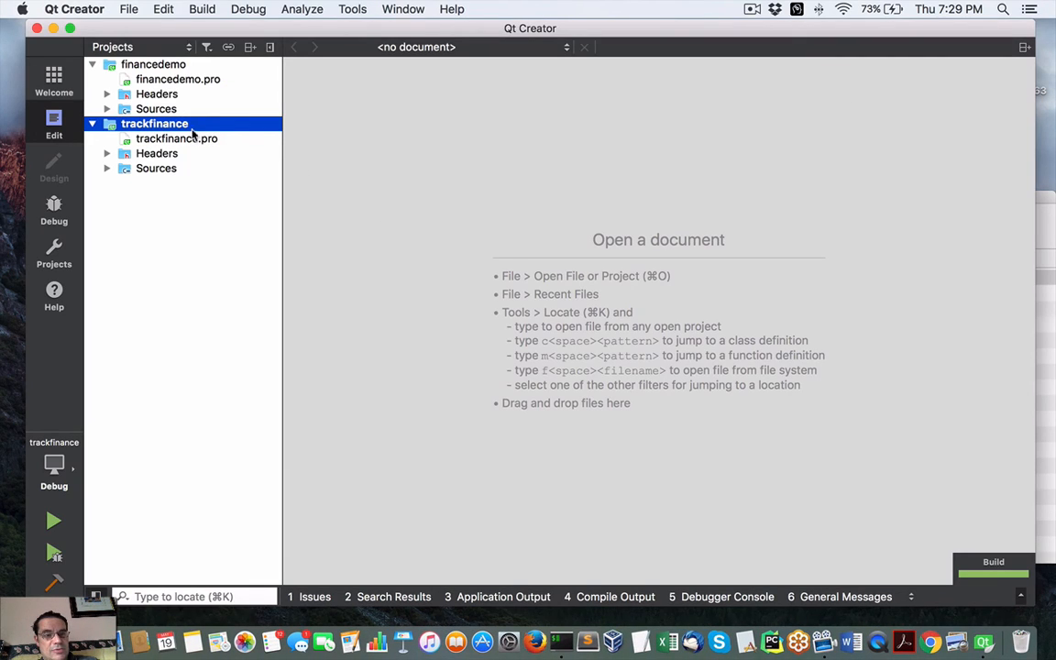
pyautogui.moveTo(176, 48)
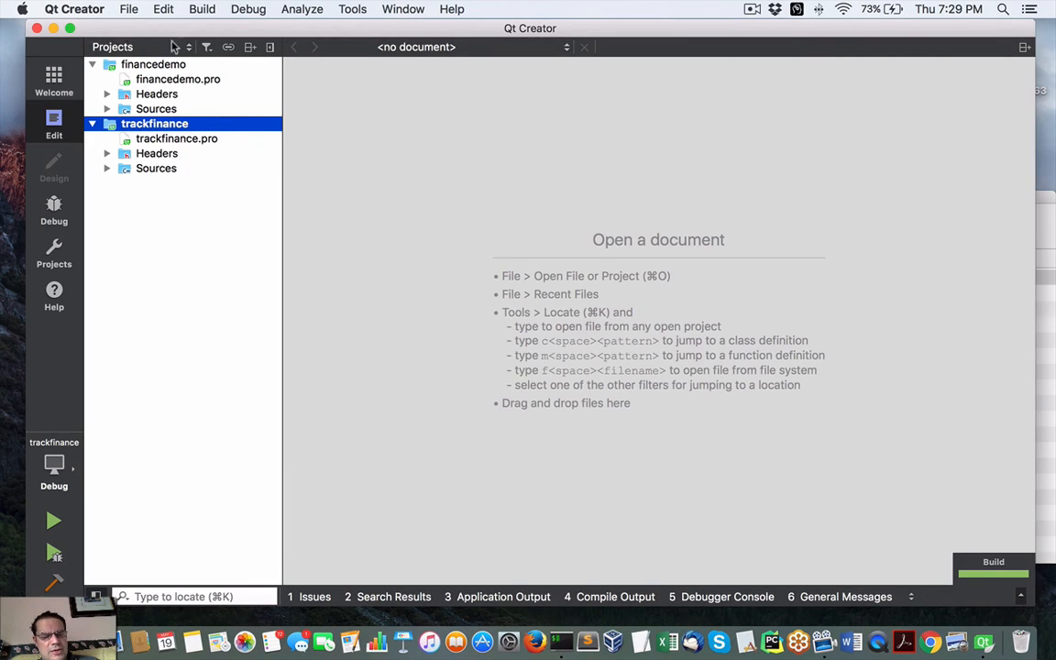
pyautogui.moveTo(221, 99)
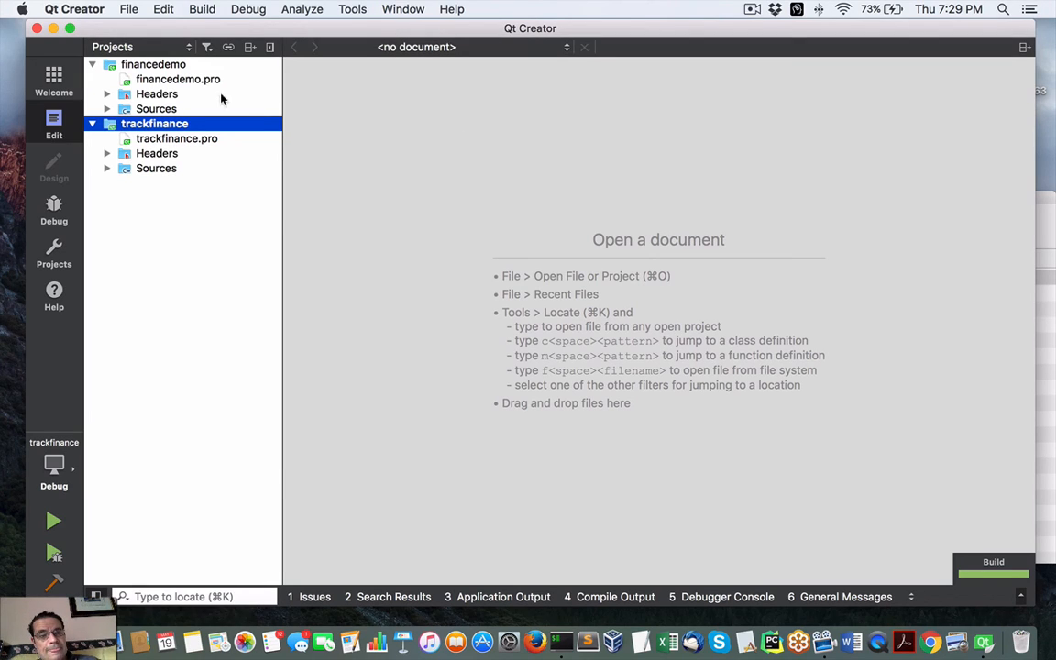
pyautogui.moveTo(475, 189)
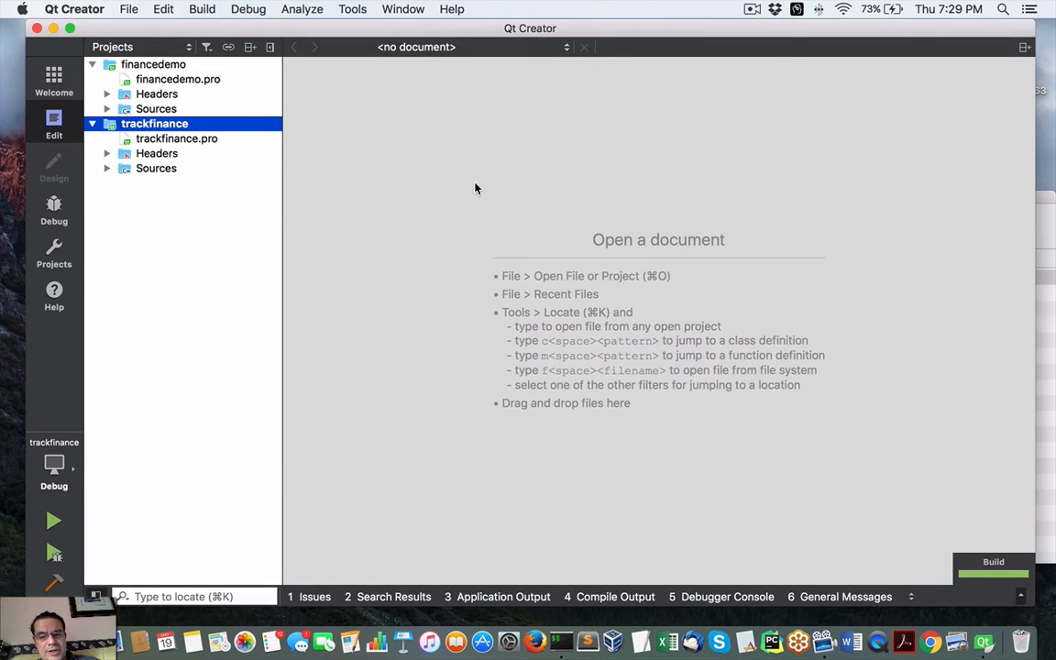
pyautogui.moveTo(629, 211)
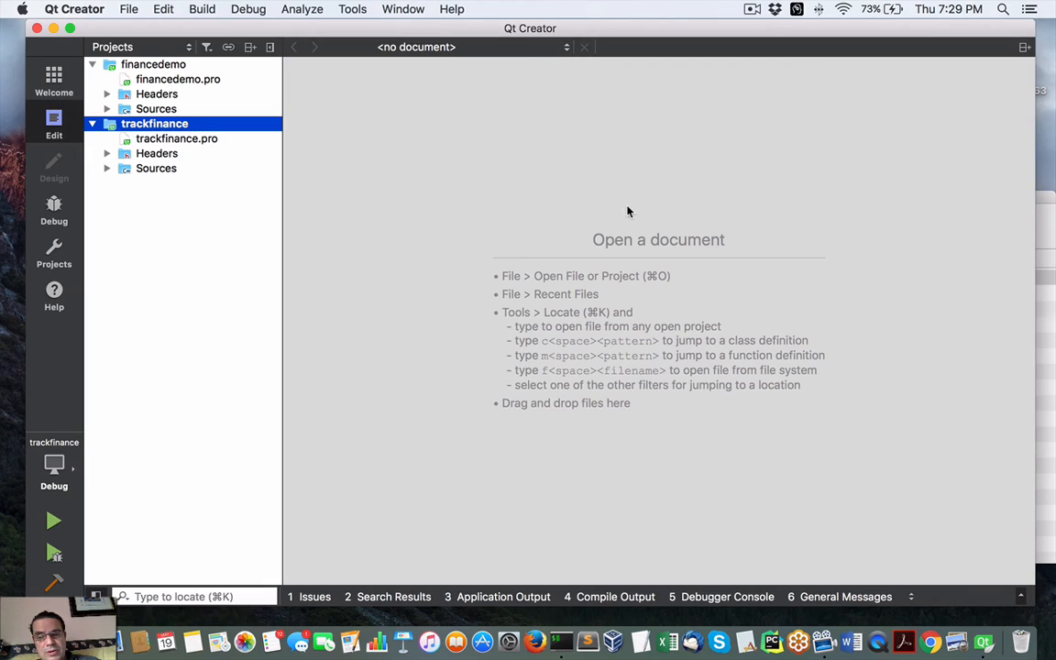
pyautogui.click(751, 9)
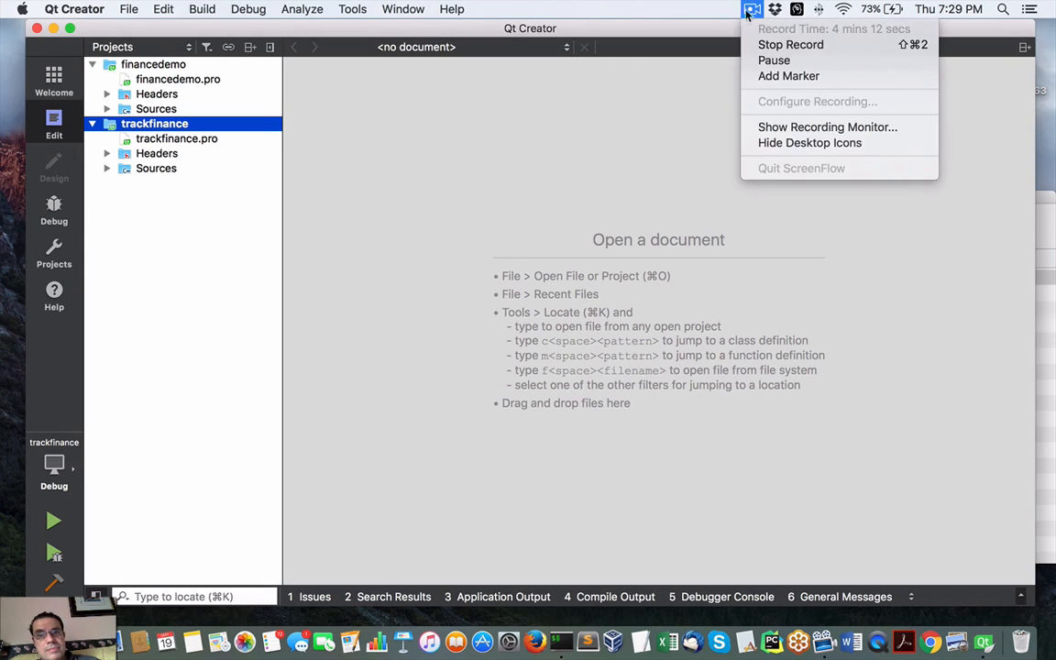